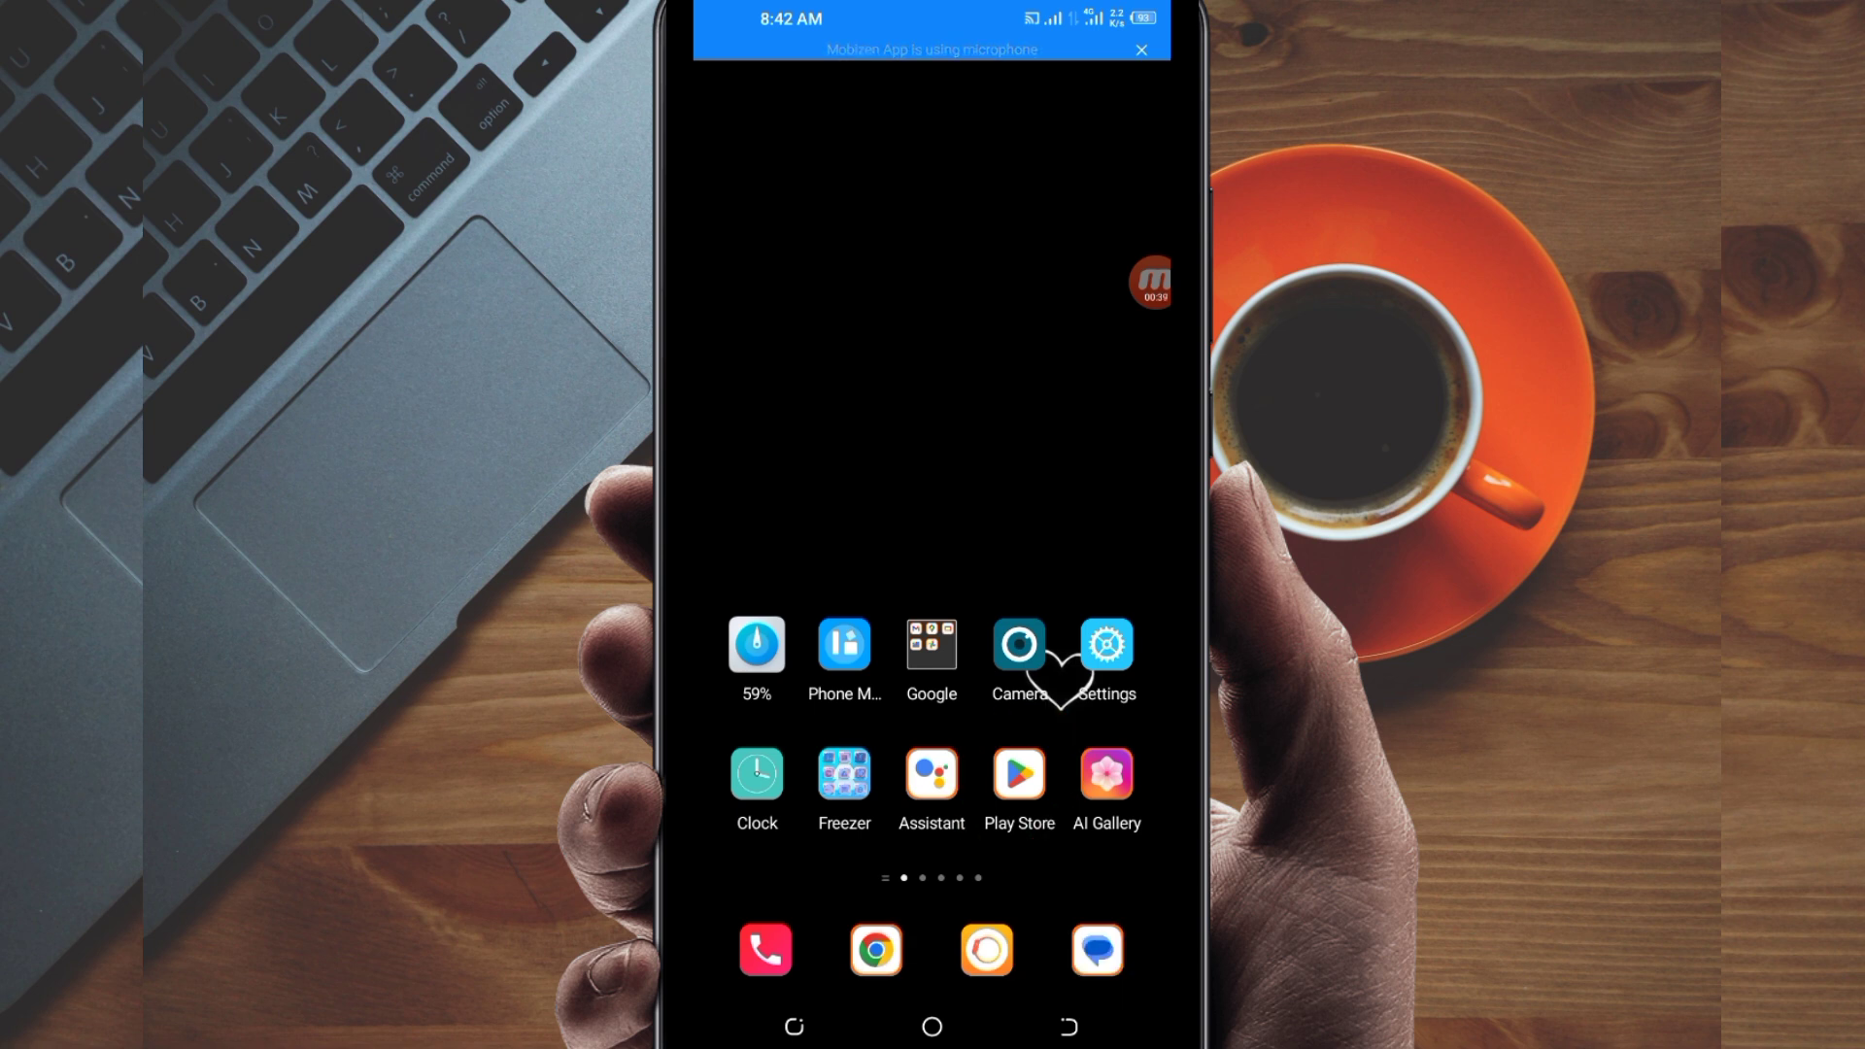
Step: Search the Play Store for 'Litron Pro VPN'
{"action": "left_click", "coordinate": [1018, 776]}
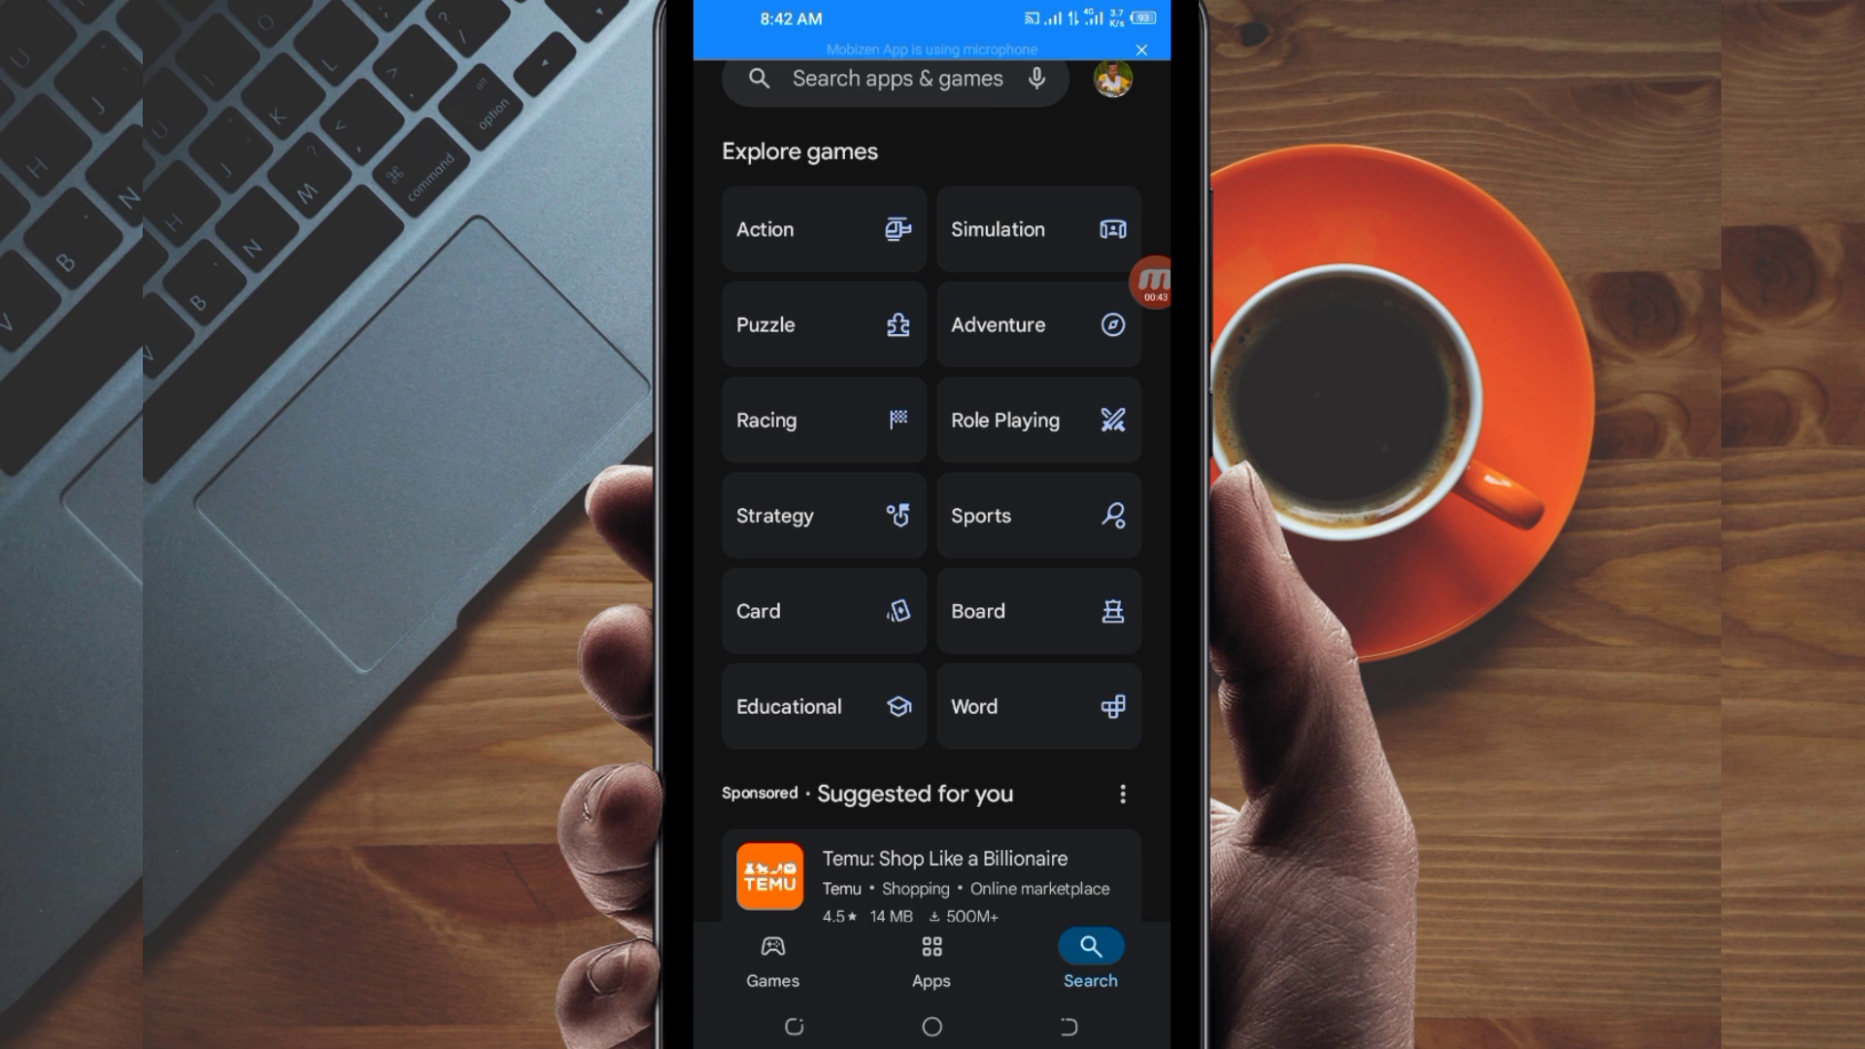
{"action": "left_click", "coordinate": [893, 78]}
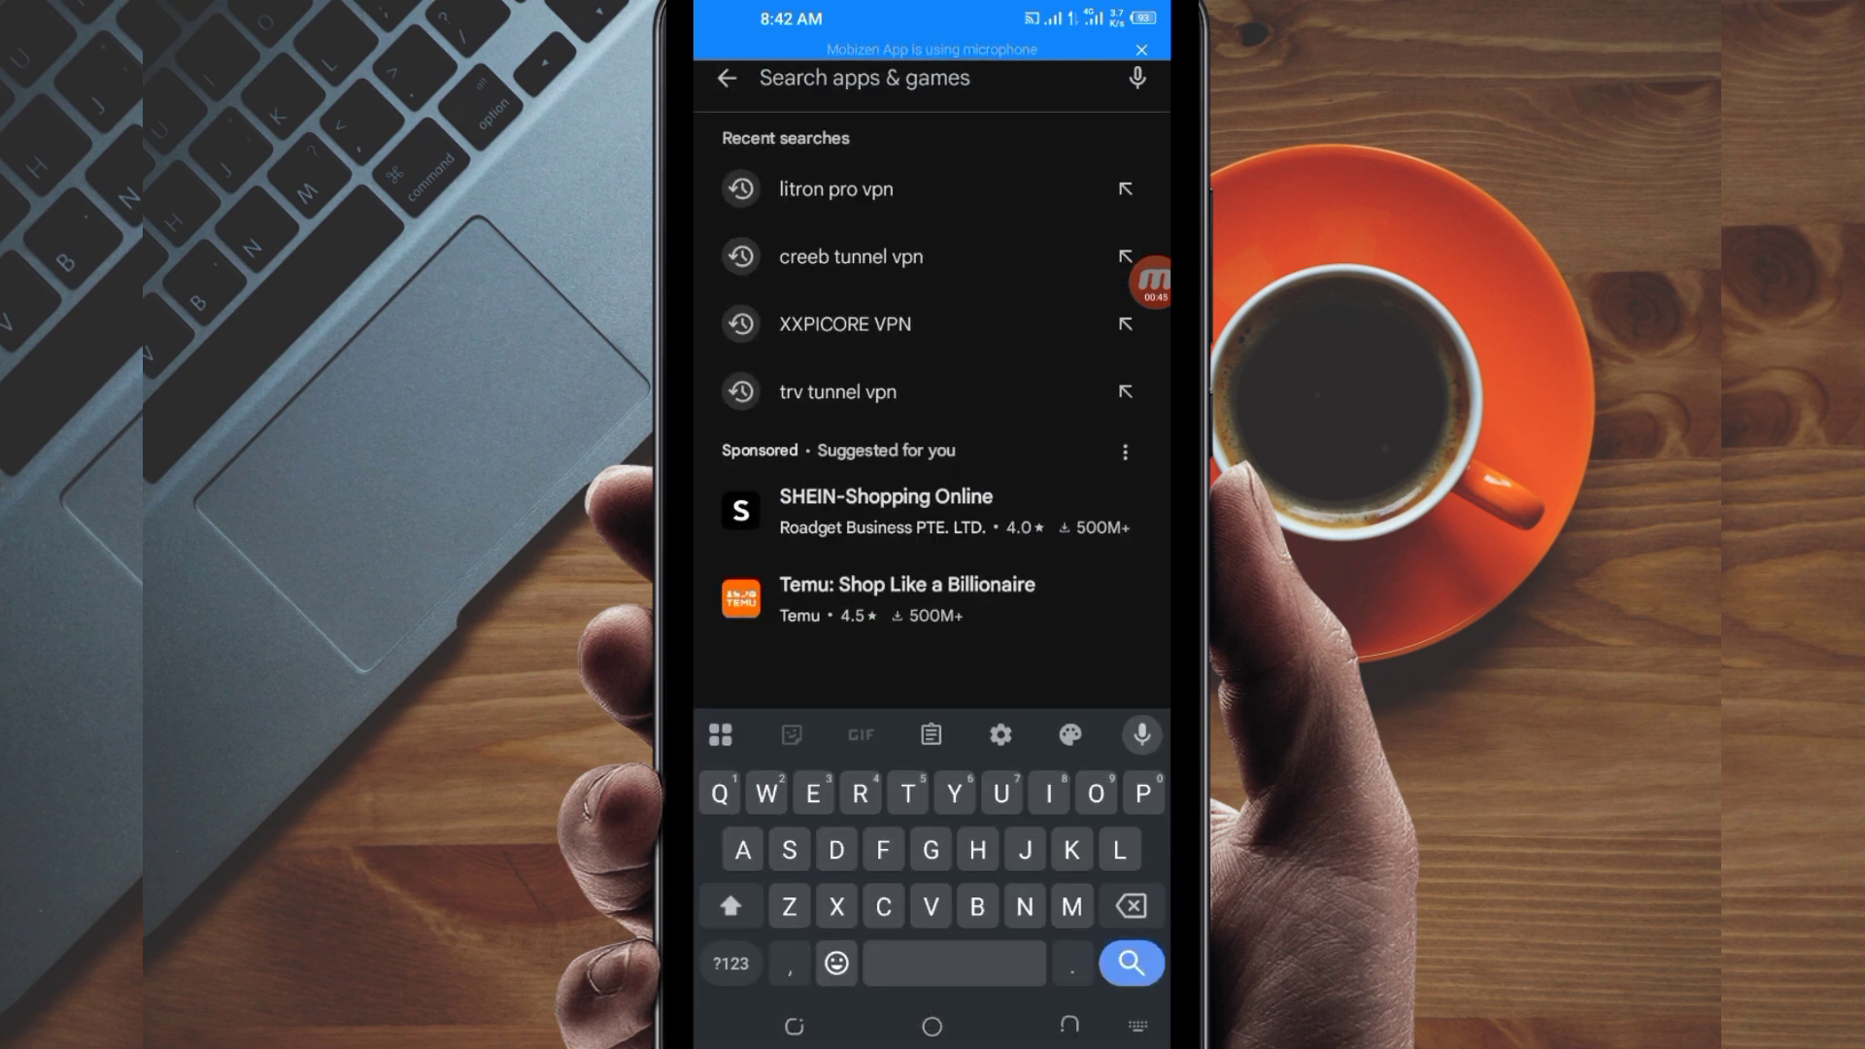
{"action": "type", "text": "Litron Pro VPN"}
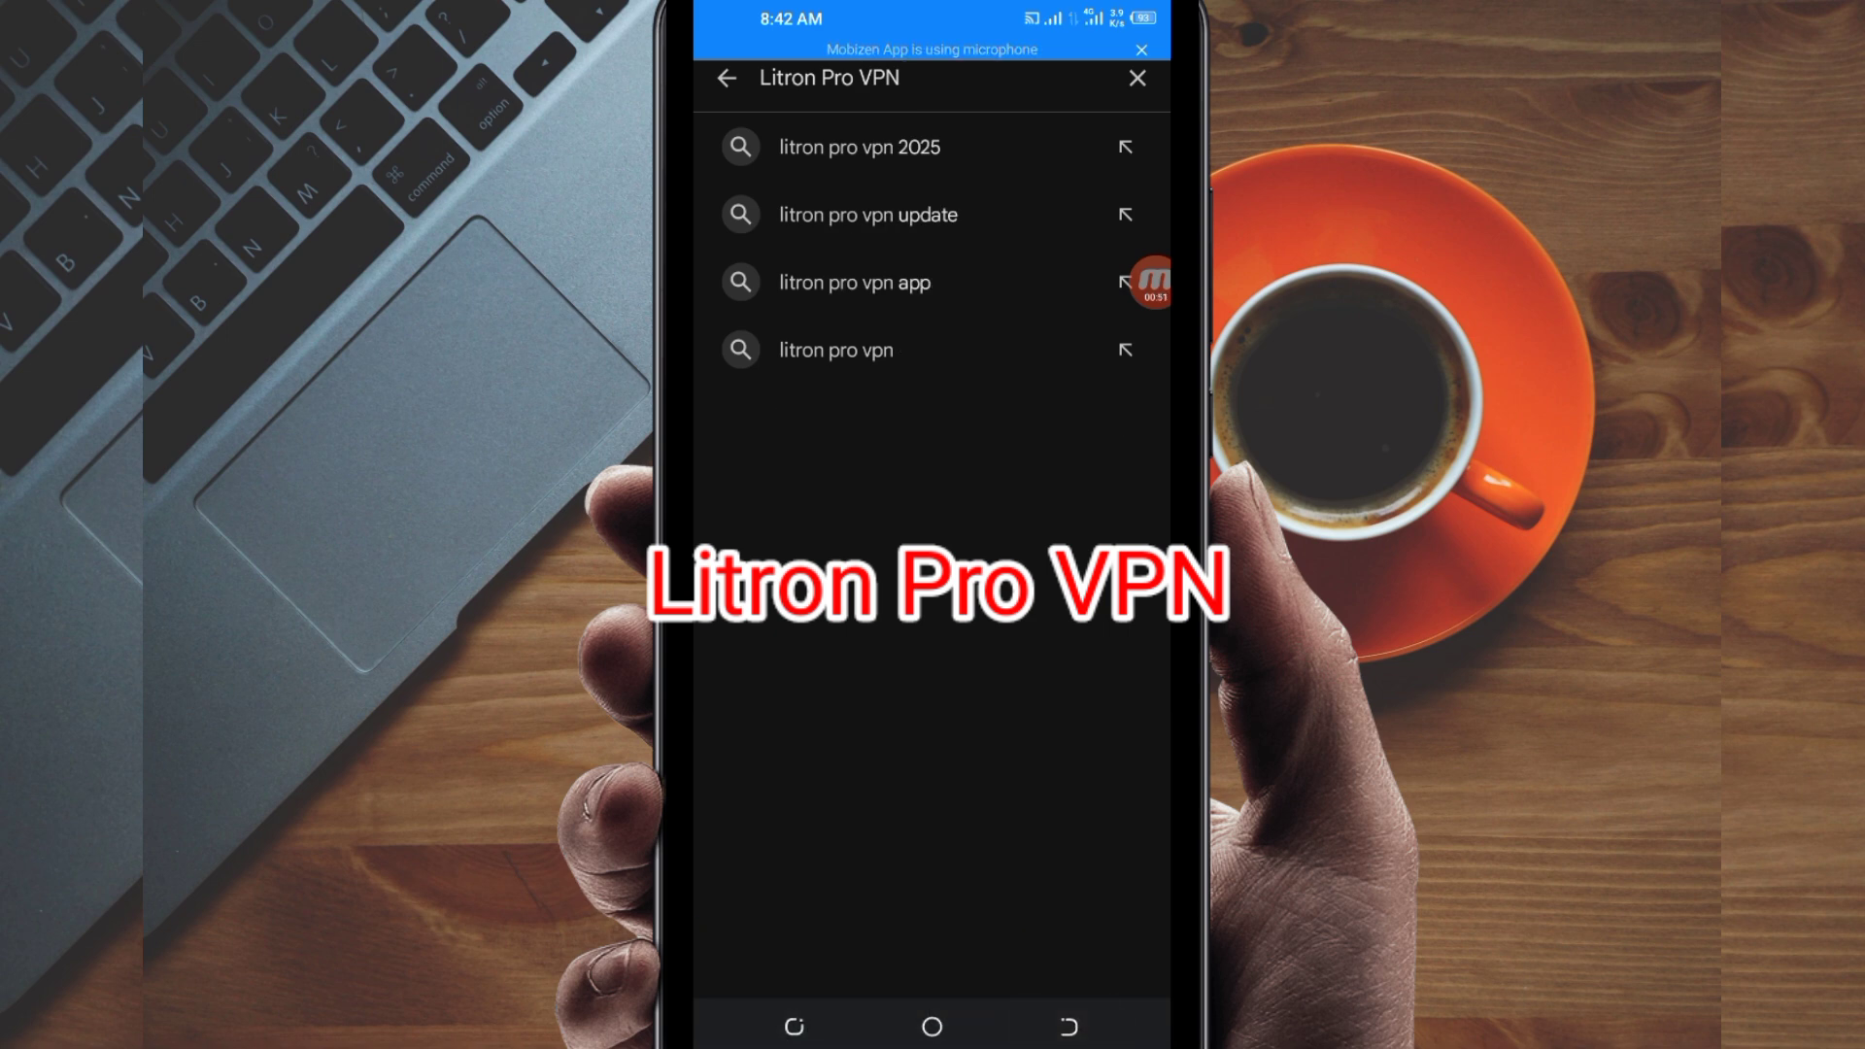
{"action": "left_click", "coordinate": [834, 349]}
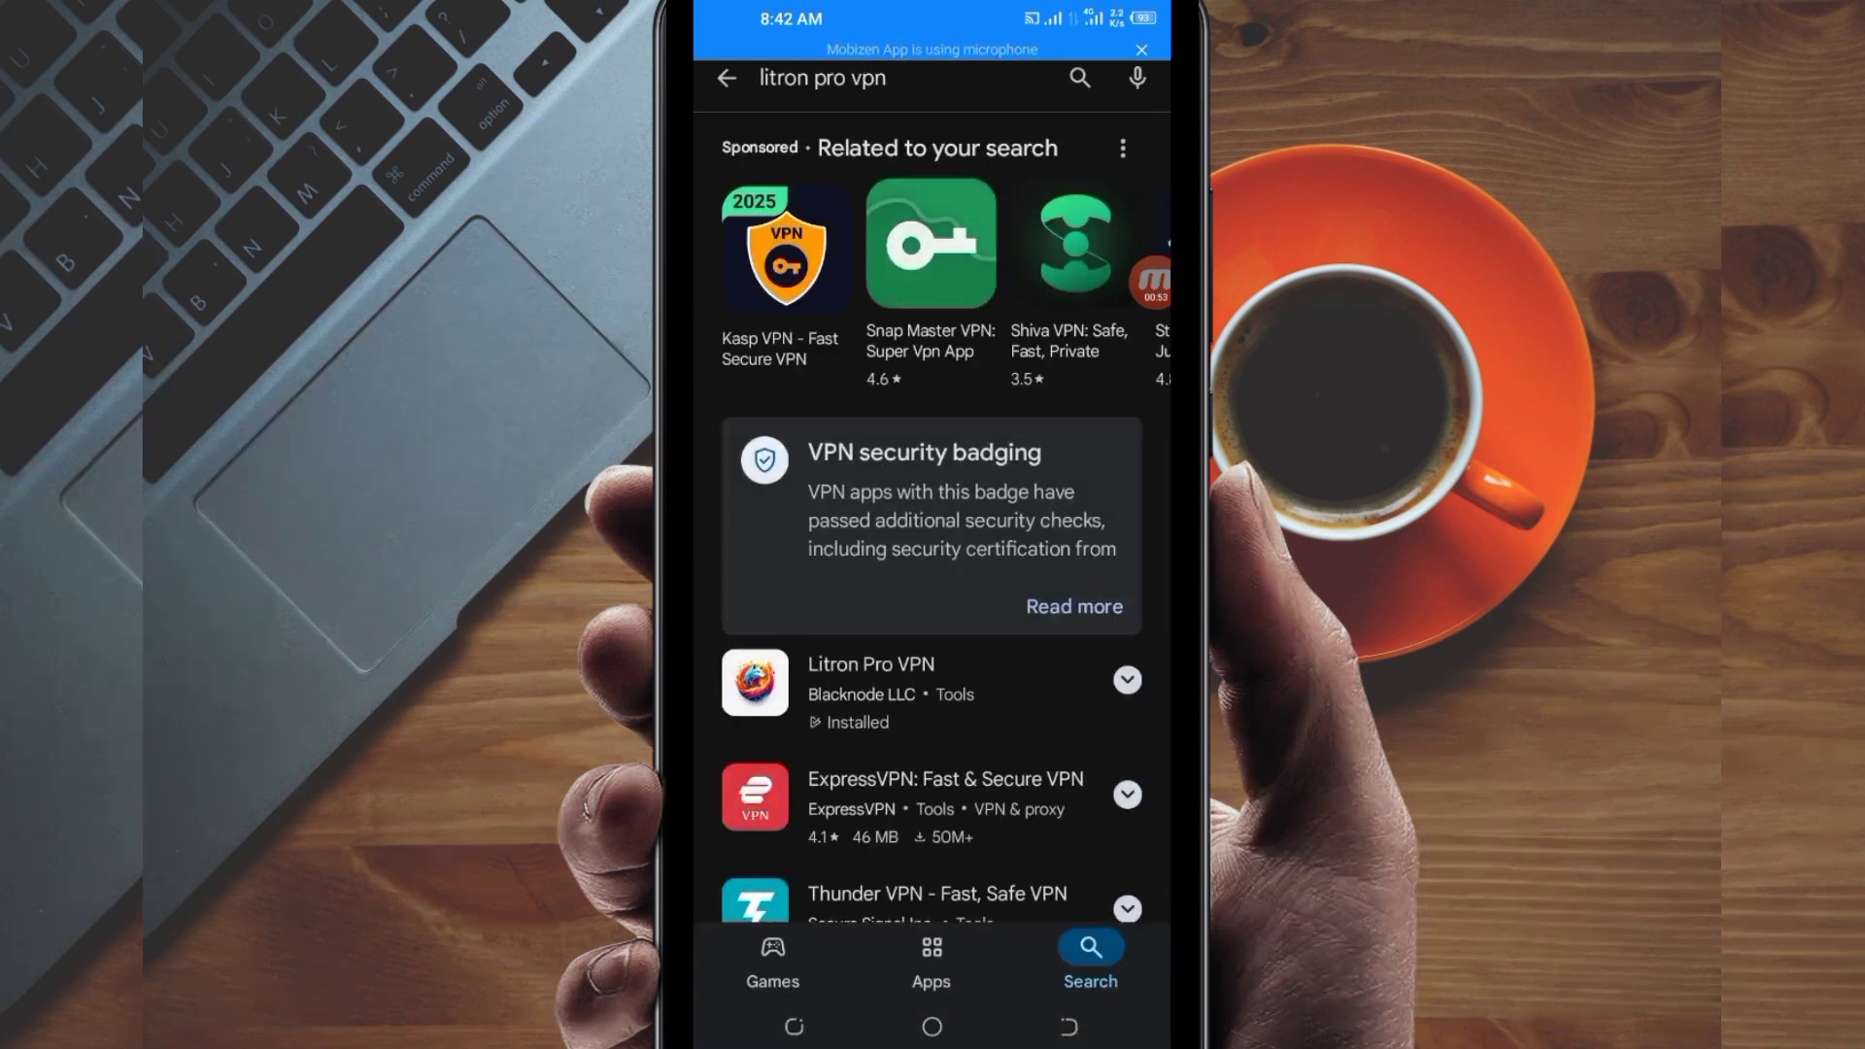
Step: Open the installed Litron Pro VPN app from the search results
{"action": "scroll", "scroll_direction": "down", "scroll_amount": 3}
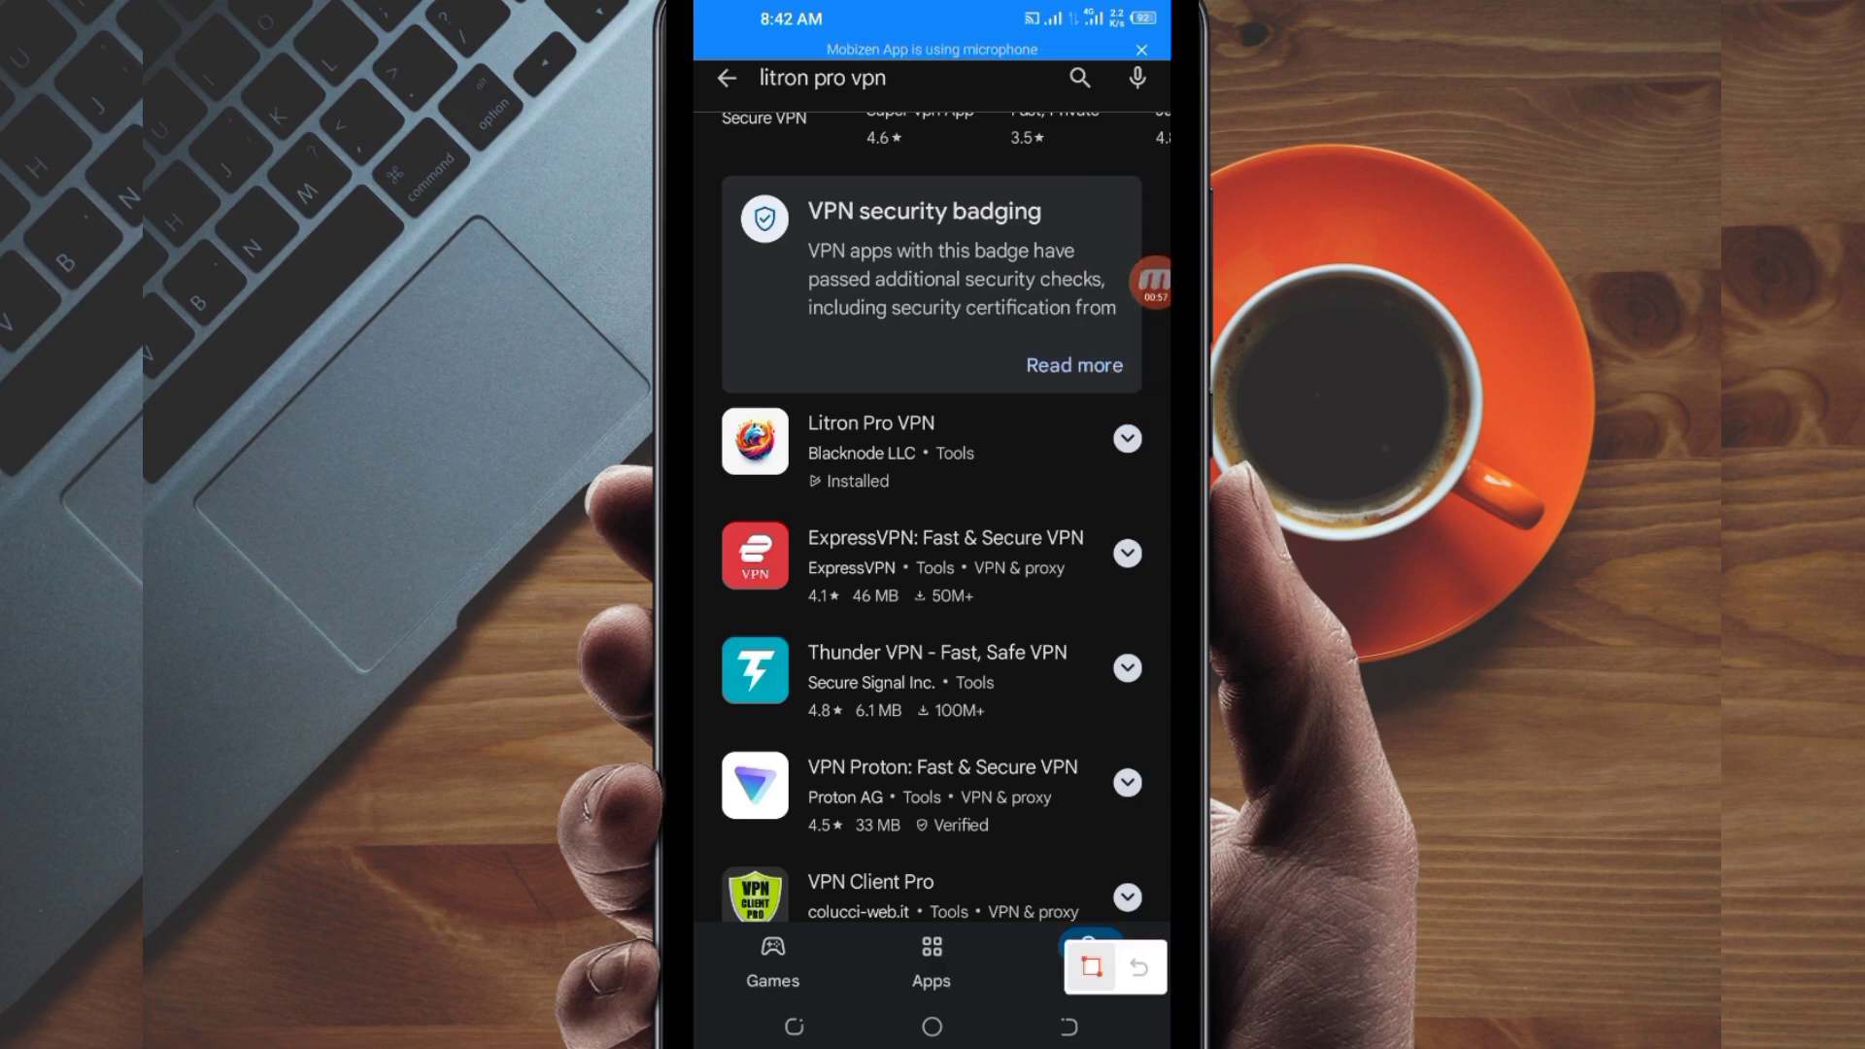
{"action": "left_click", "coordinate": [873, 450]}
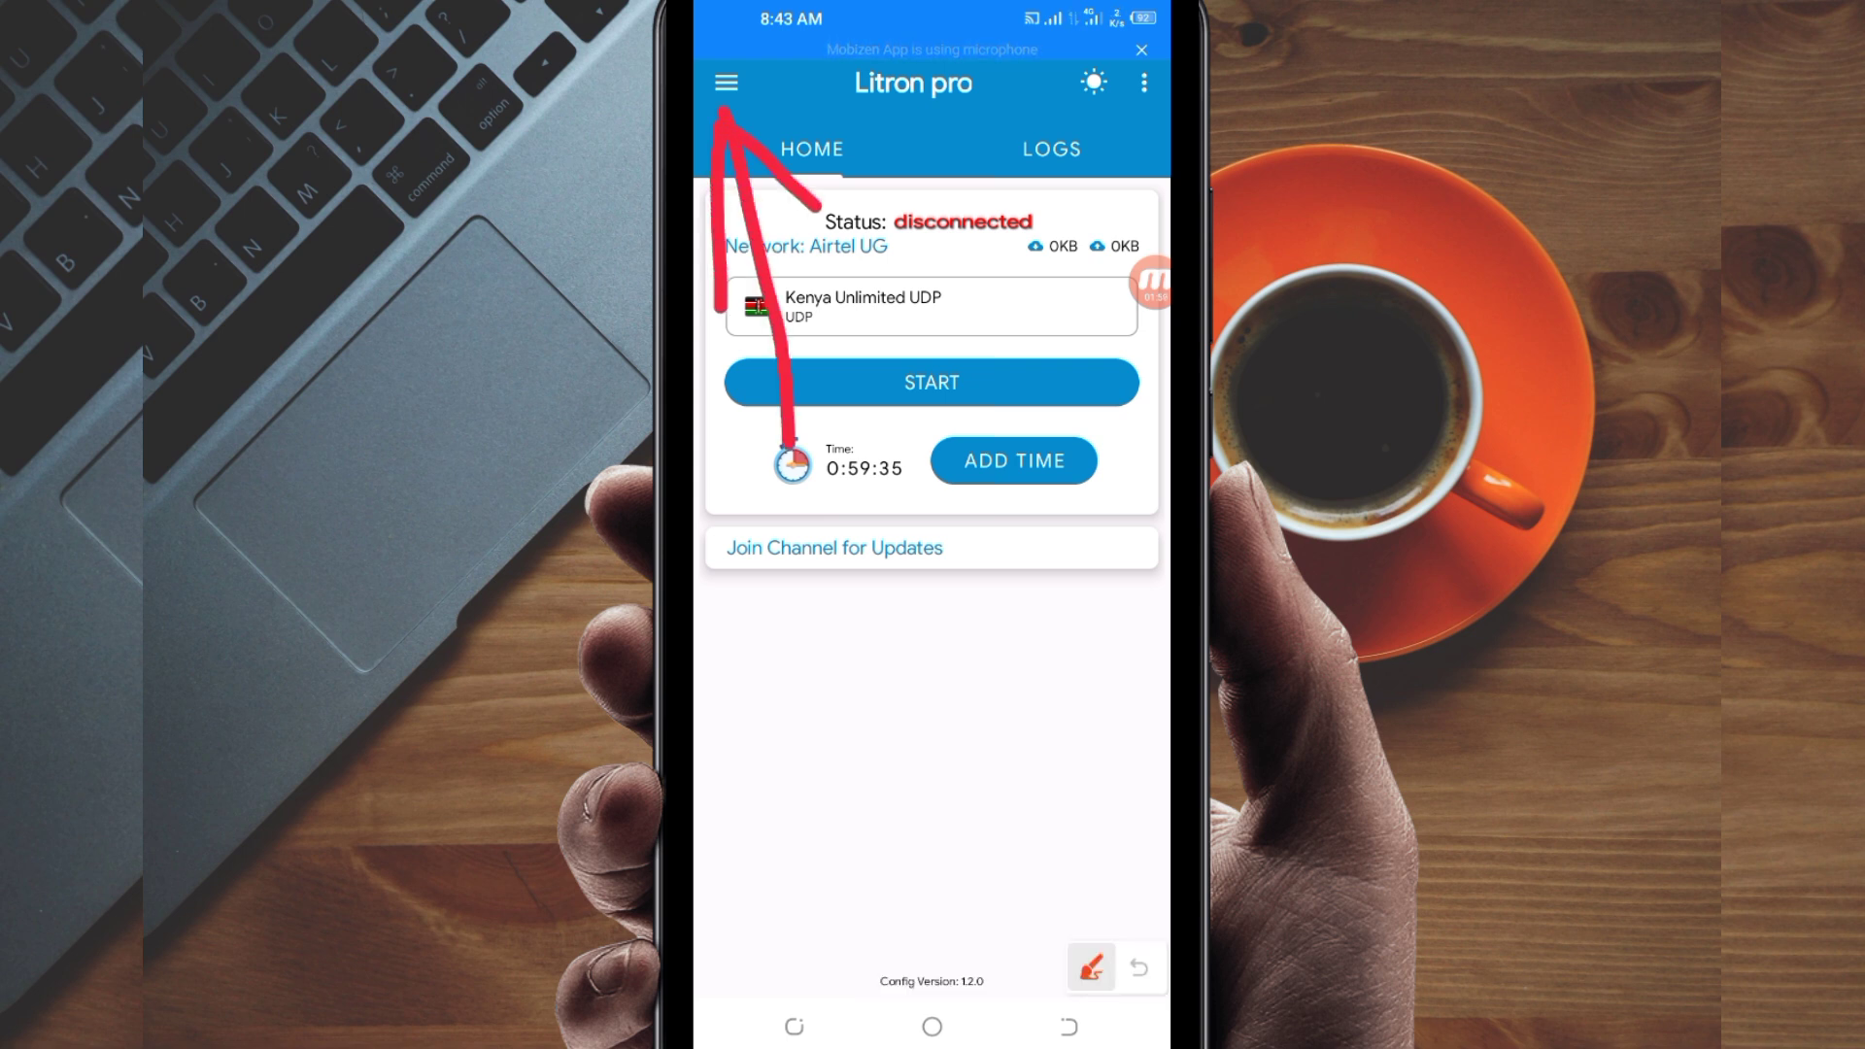
Step: Run Update Resources from the side menu and return to Home
{"action": "left_click", "coordinate": [1090, 965]}
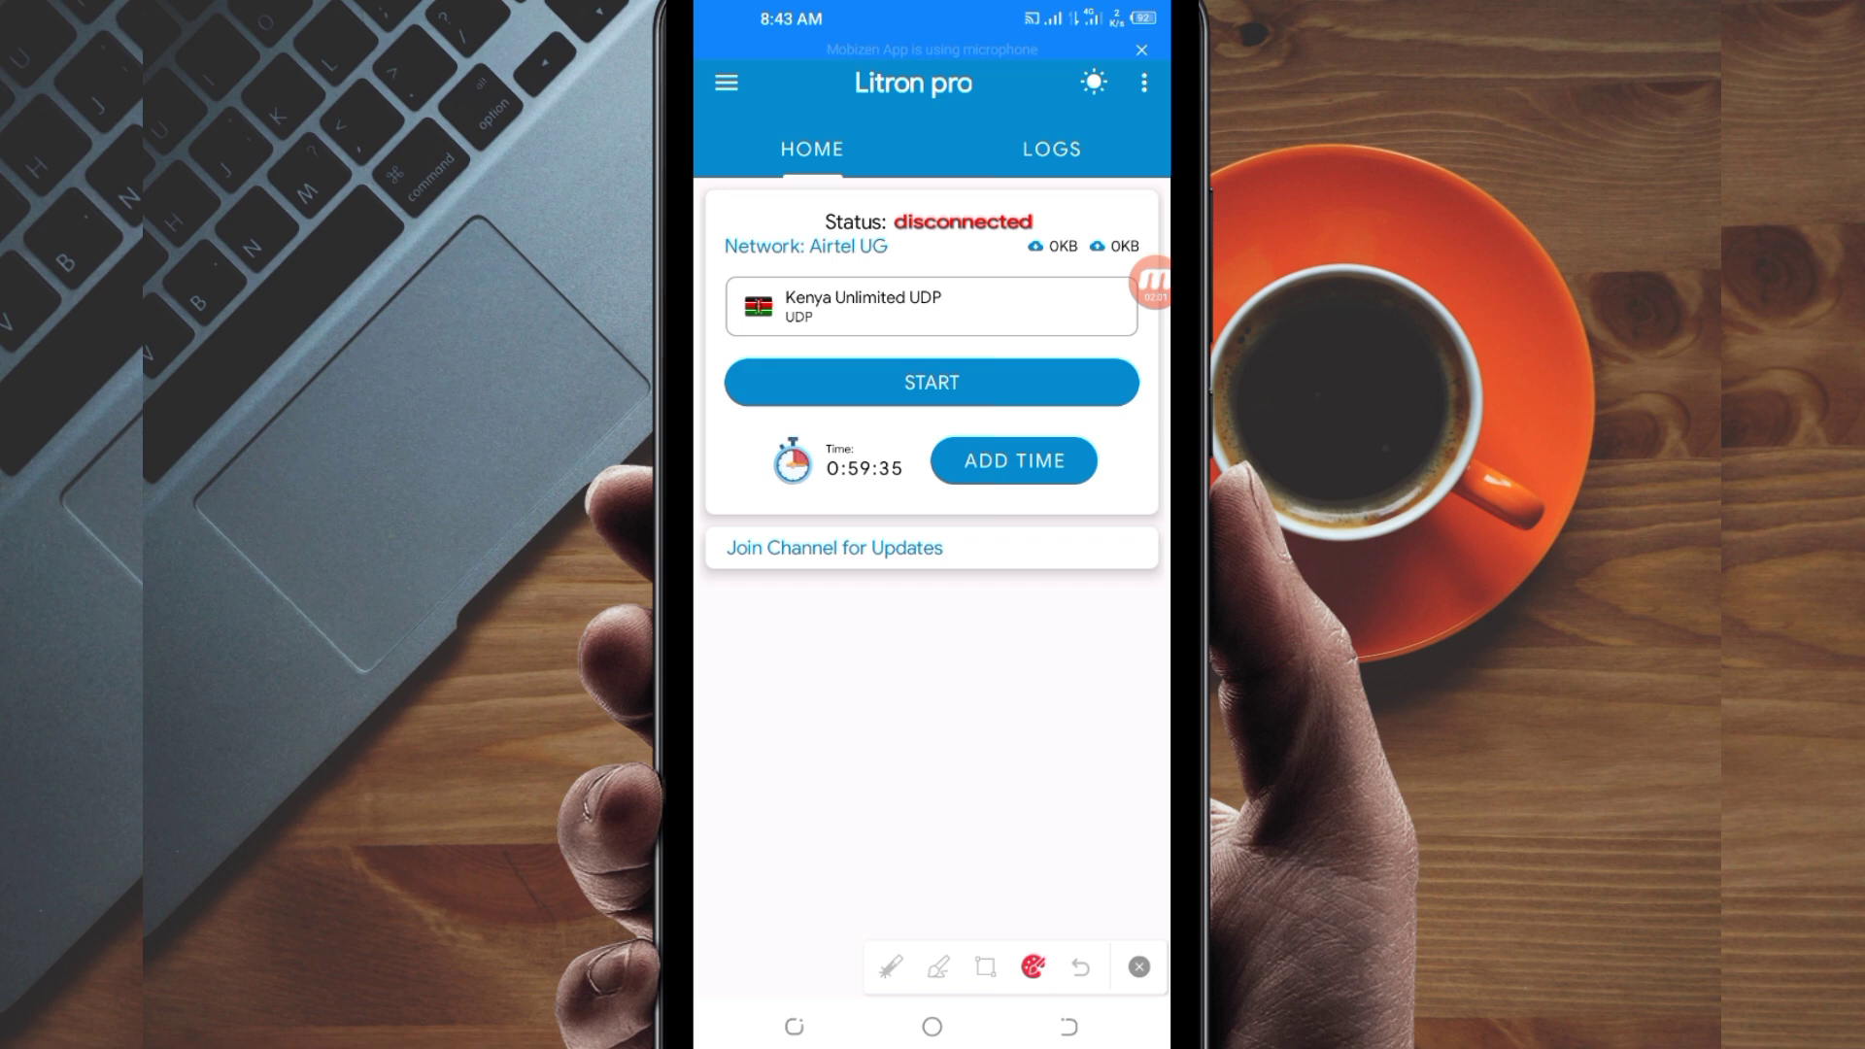
{"action": "left_click", "coordinate": [723, 82]}
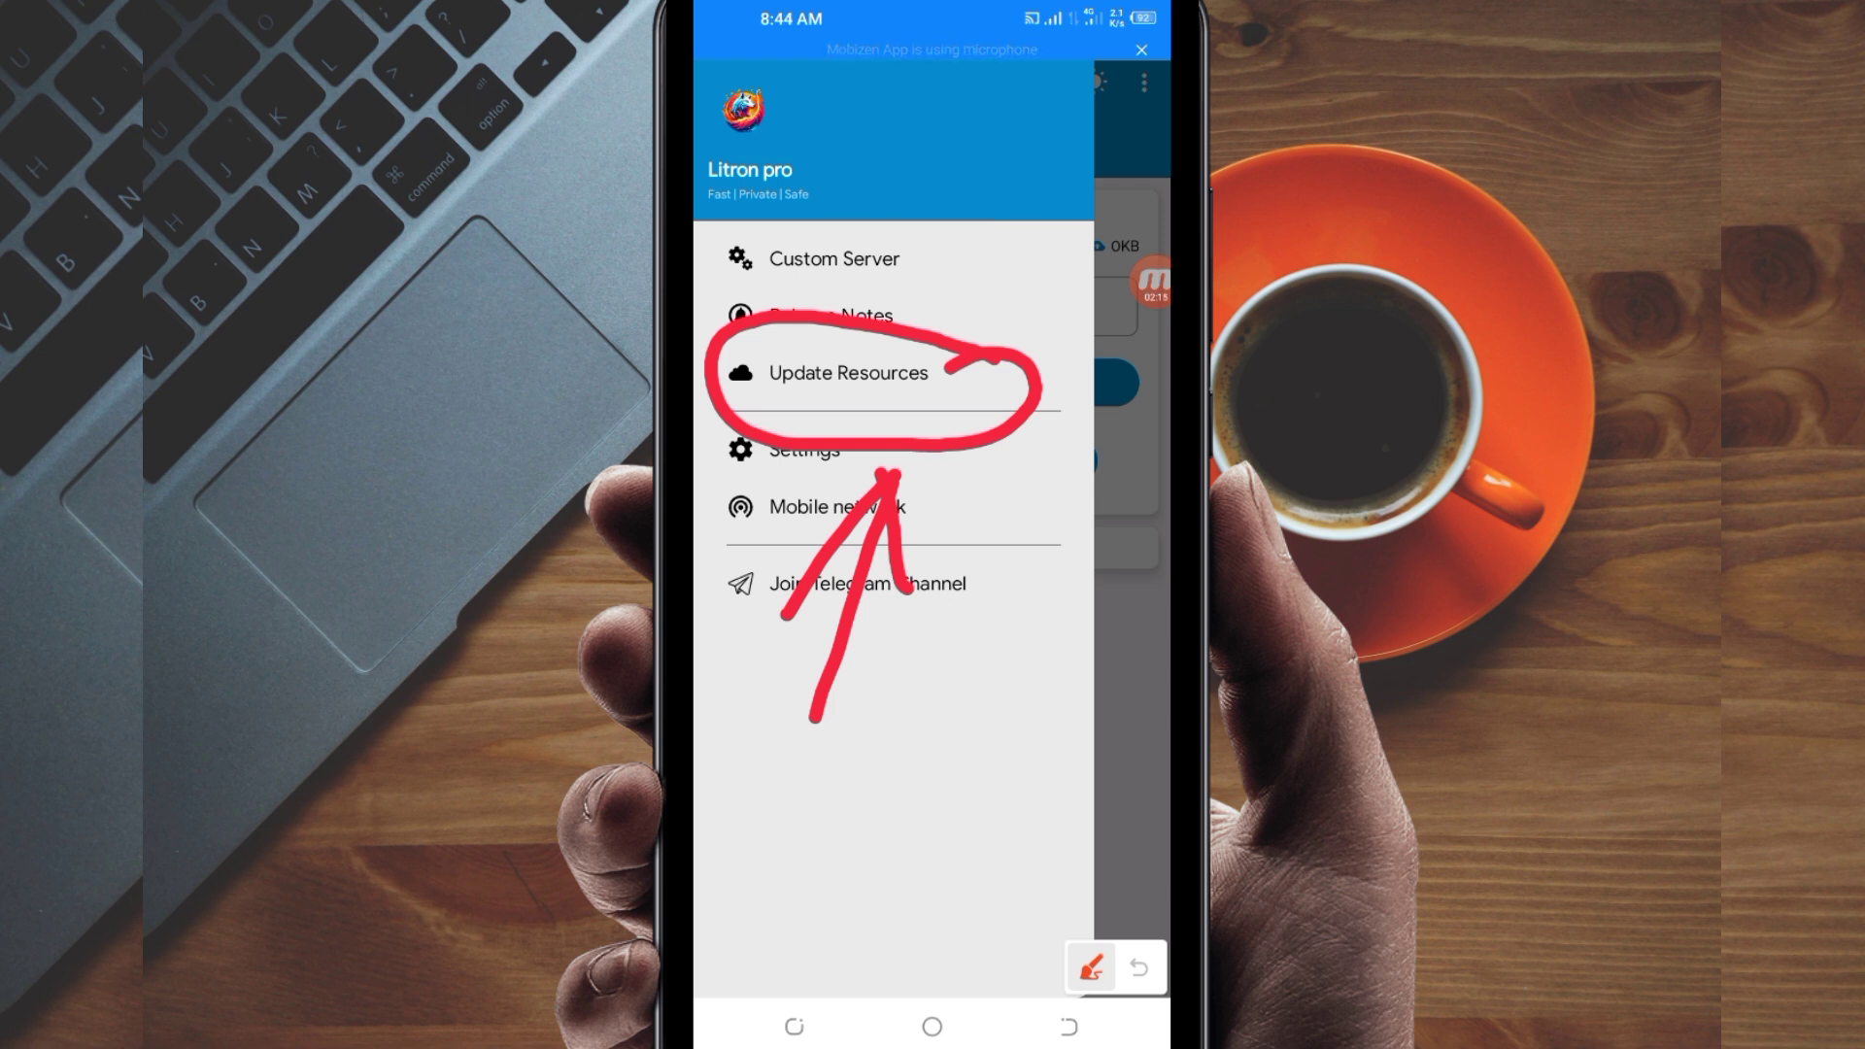
{"action": "left_click", "coordinate": [1092, 968]}
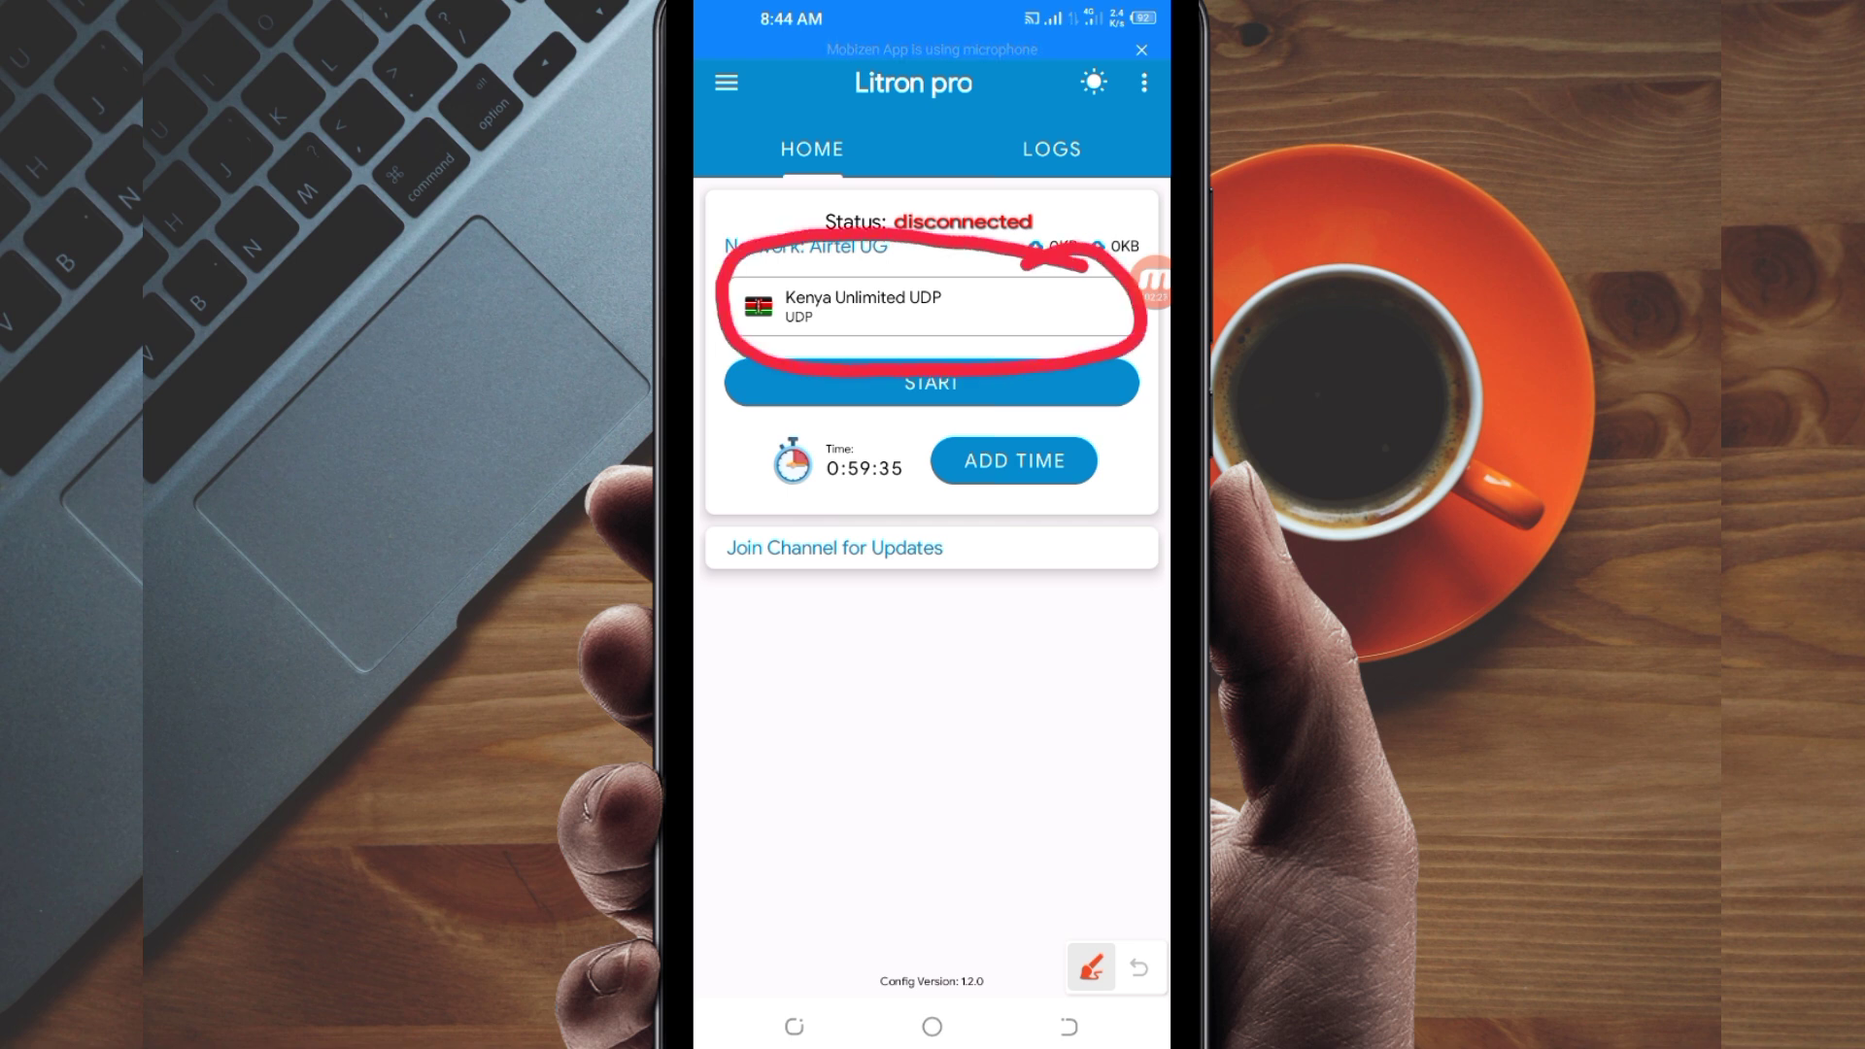
Step: Open the Servers List and filter it by 'udp'
{"action": "left_click", "coordinate": [1090, 967]}
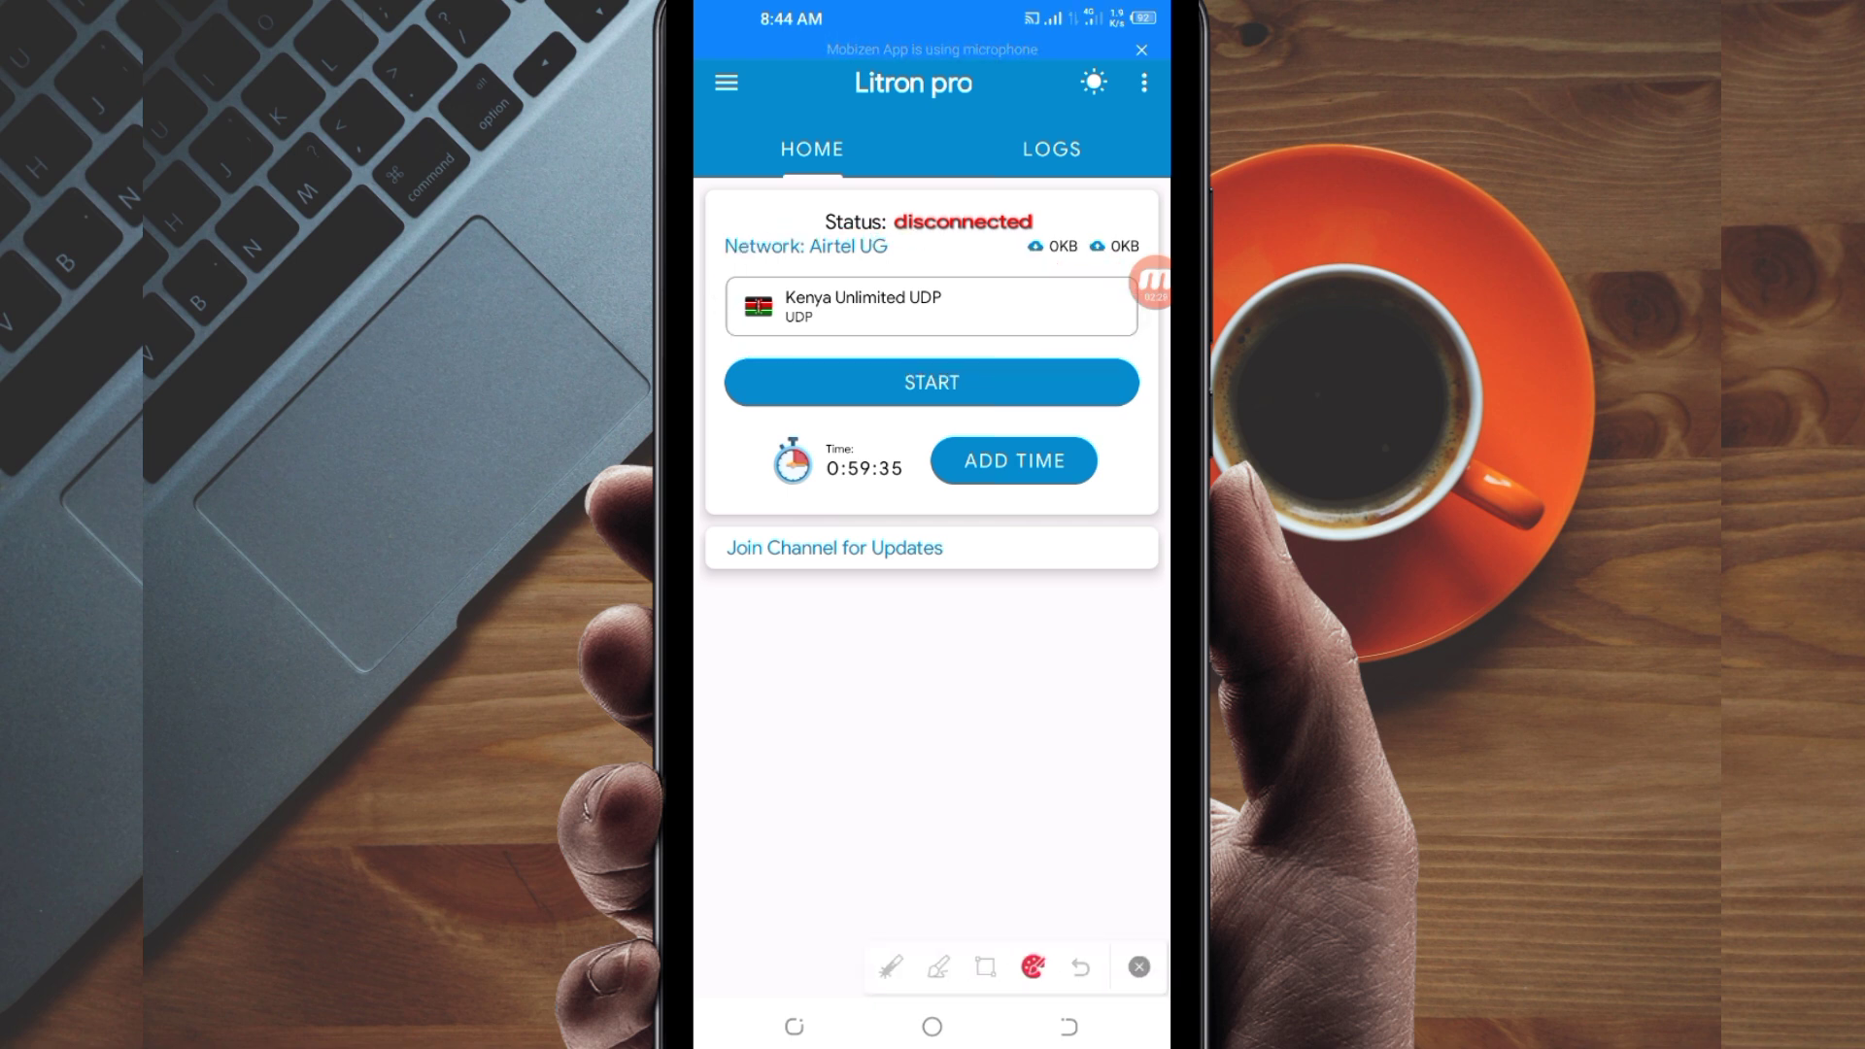
{"action": "left_click", "coordinate": [932, 306]}
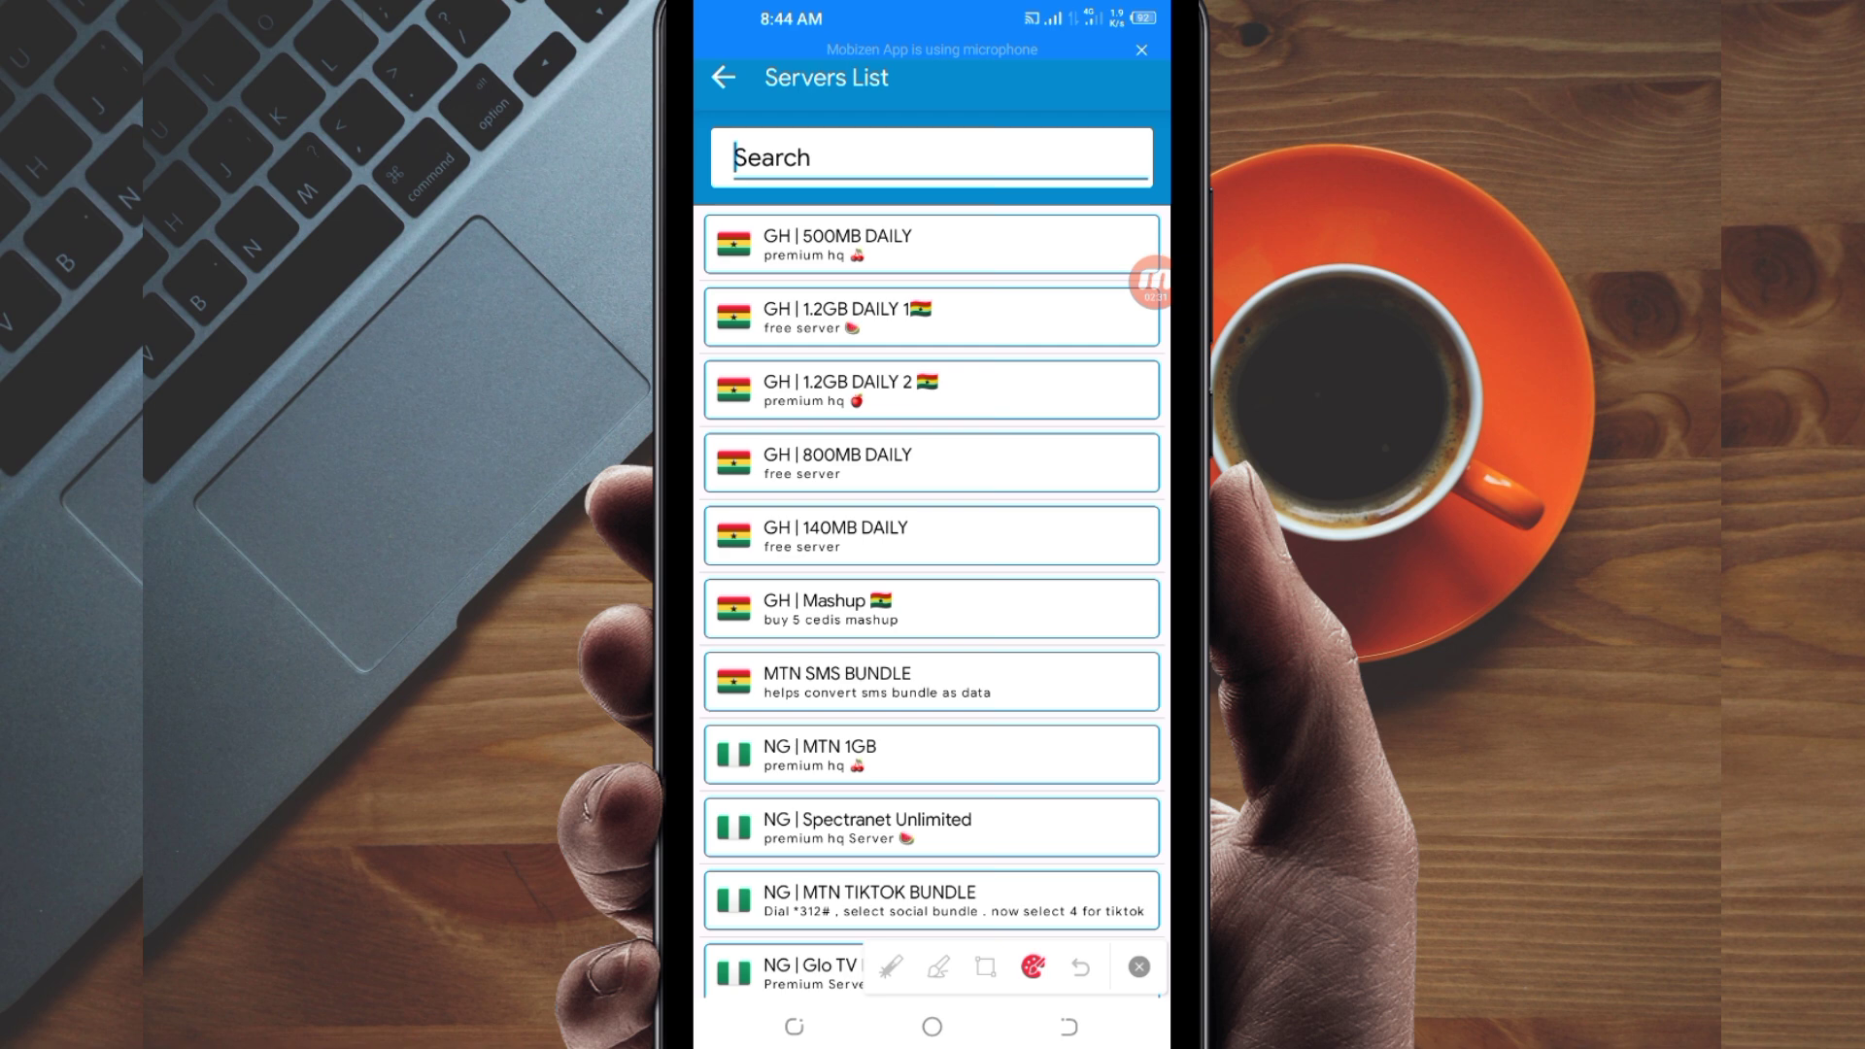
{"action": "type", "text": "udp"}
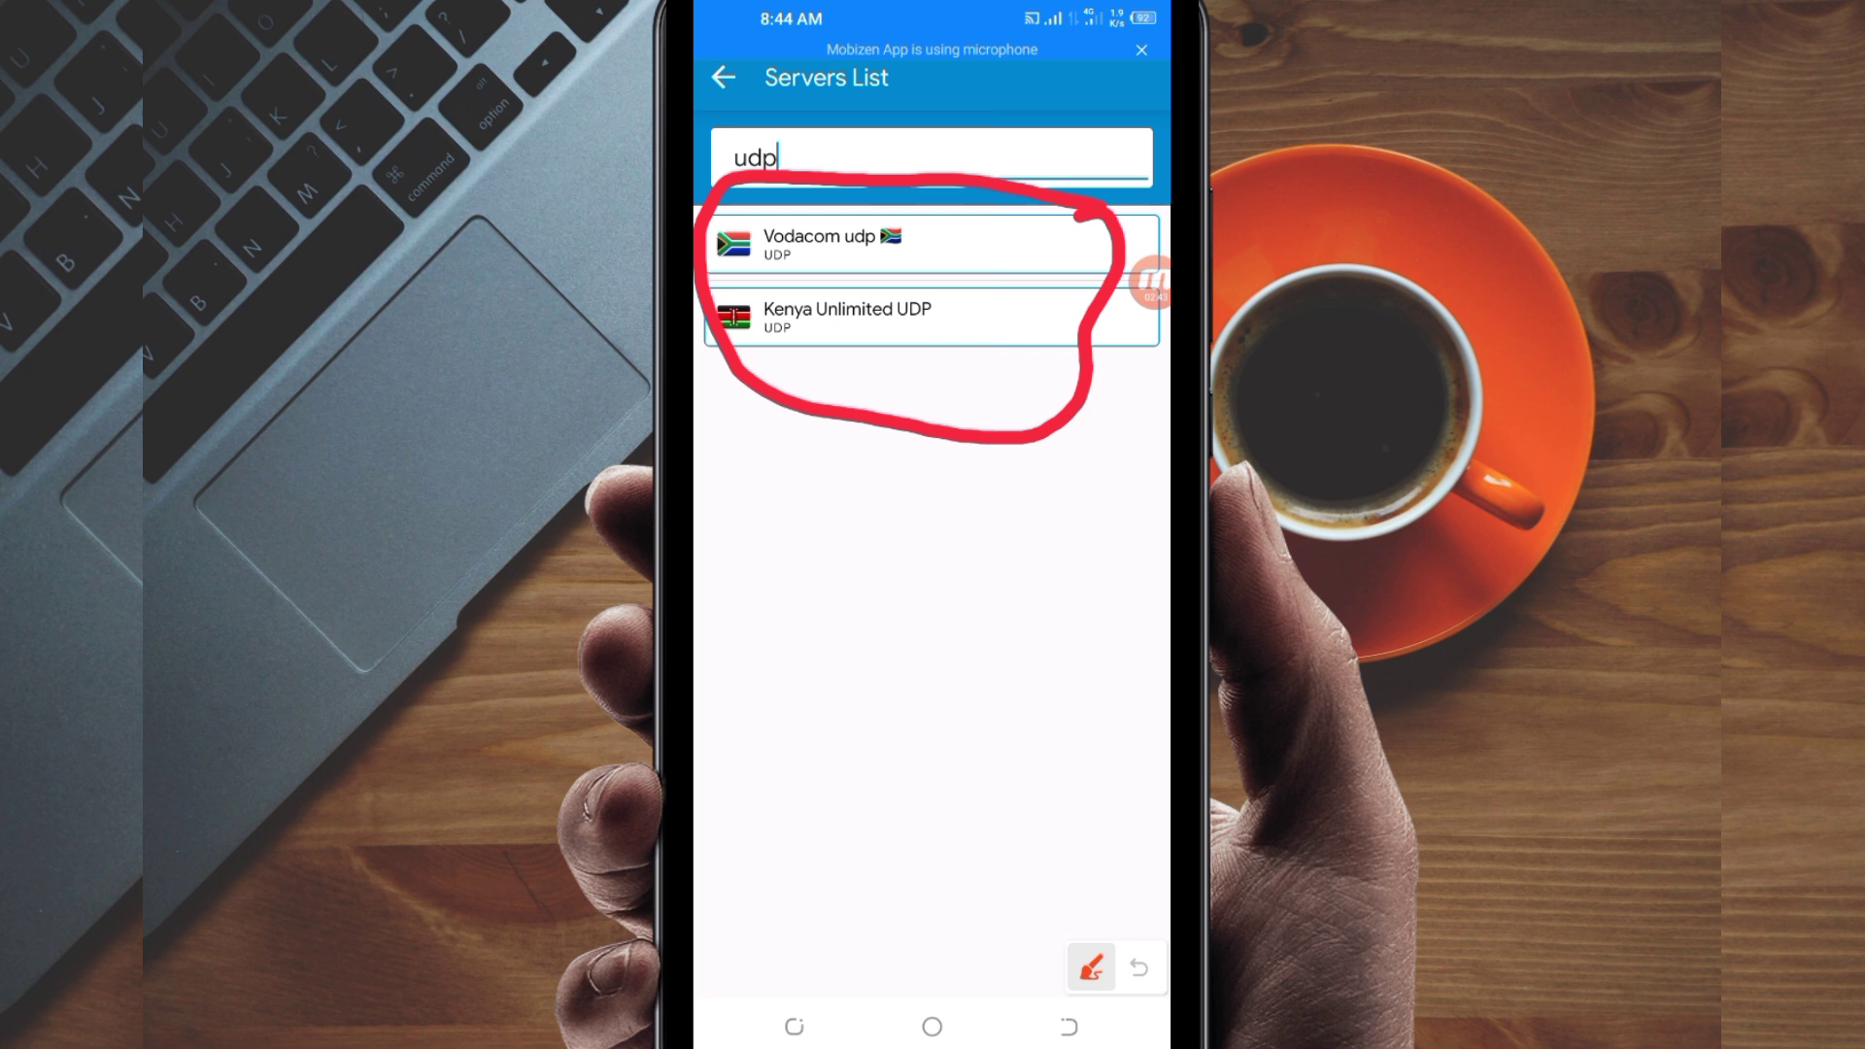
{"action": "left_click_drag", "start_coordinate": [868, 678], "coordinate": [964, 464]}
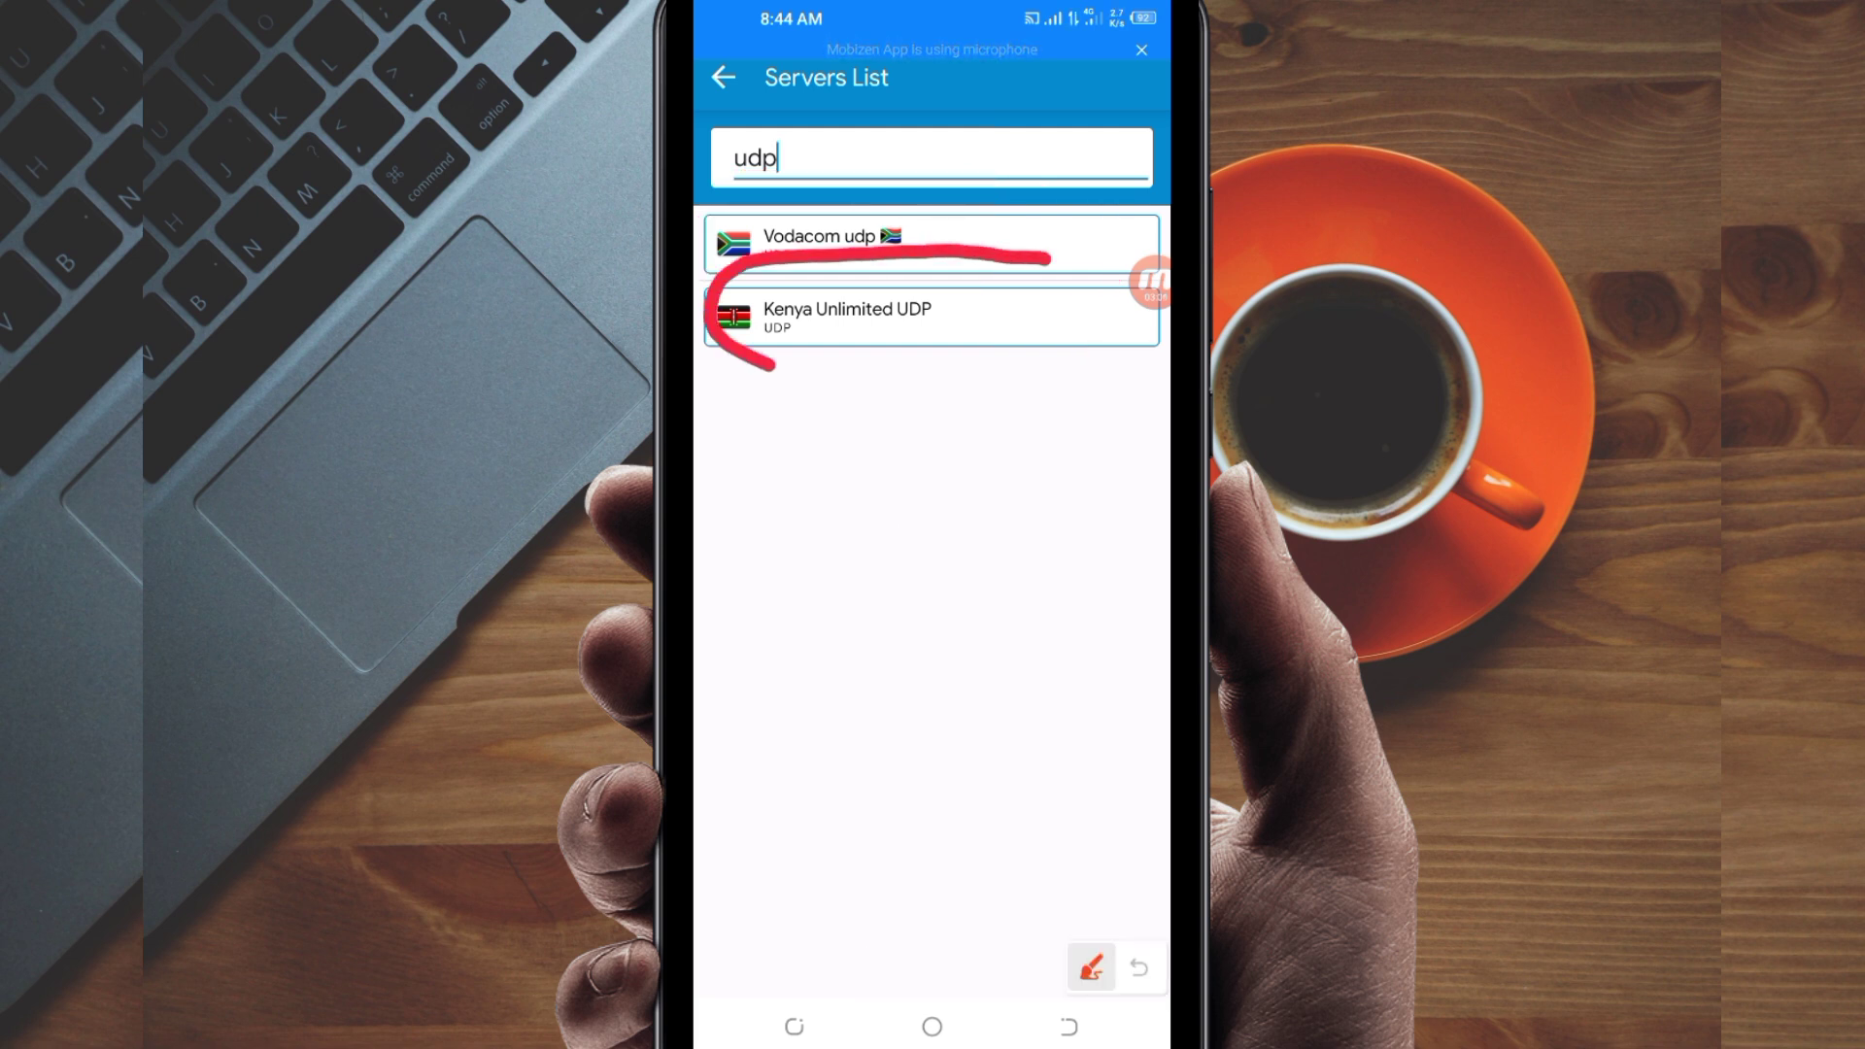
{"action": "left_click", "coordinate": [1138, 967]}
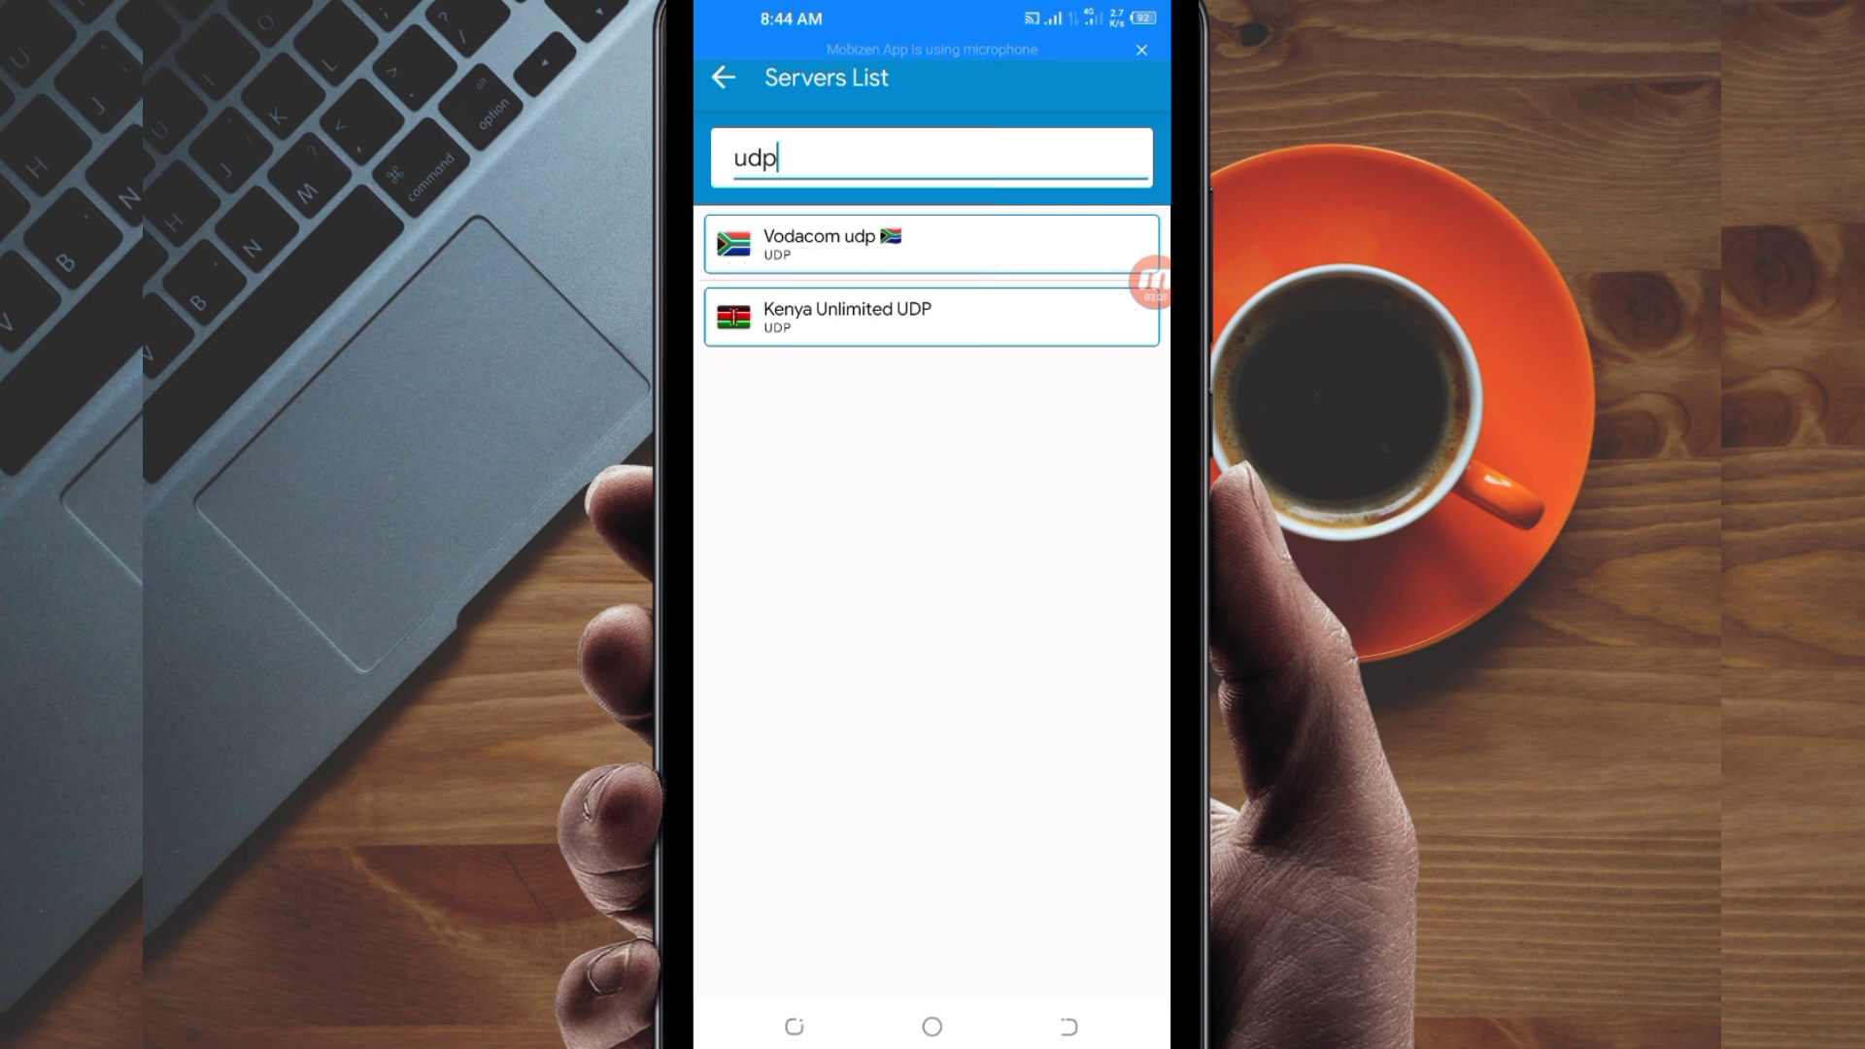
Step: Select Kenya Unlimited UDP and return to the Home screen
{"action": "left_click", "coordinate": [929, 317]}
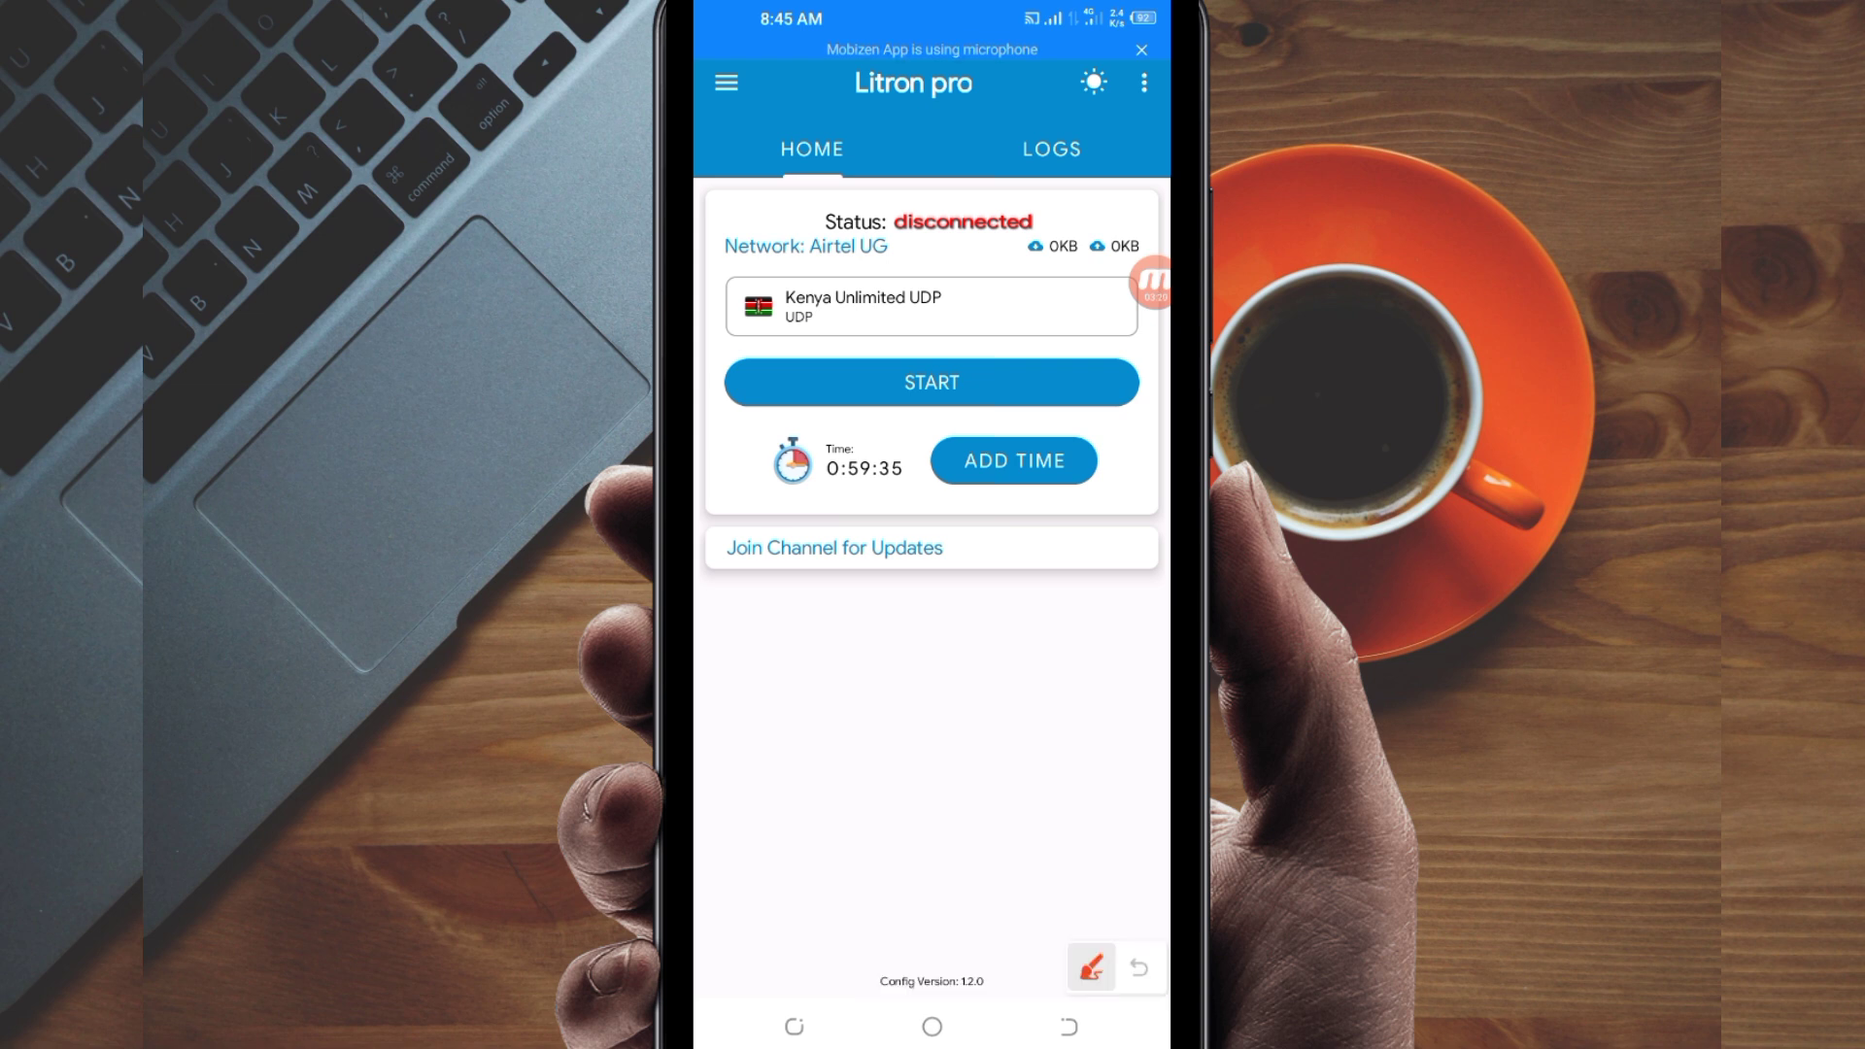
{"action": "left_click", "coordinate": [1013, 461]}
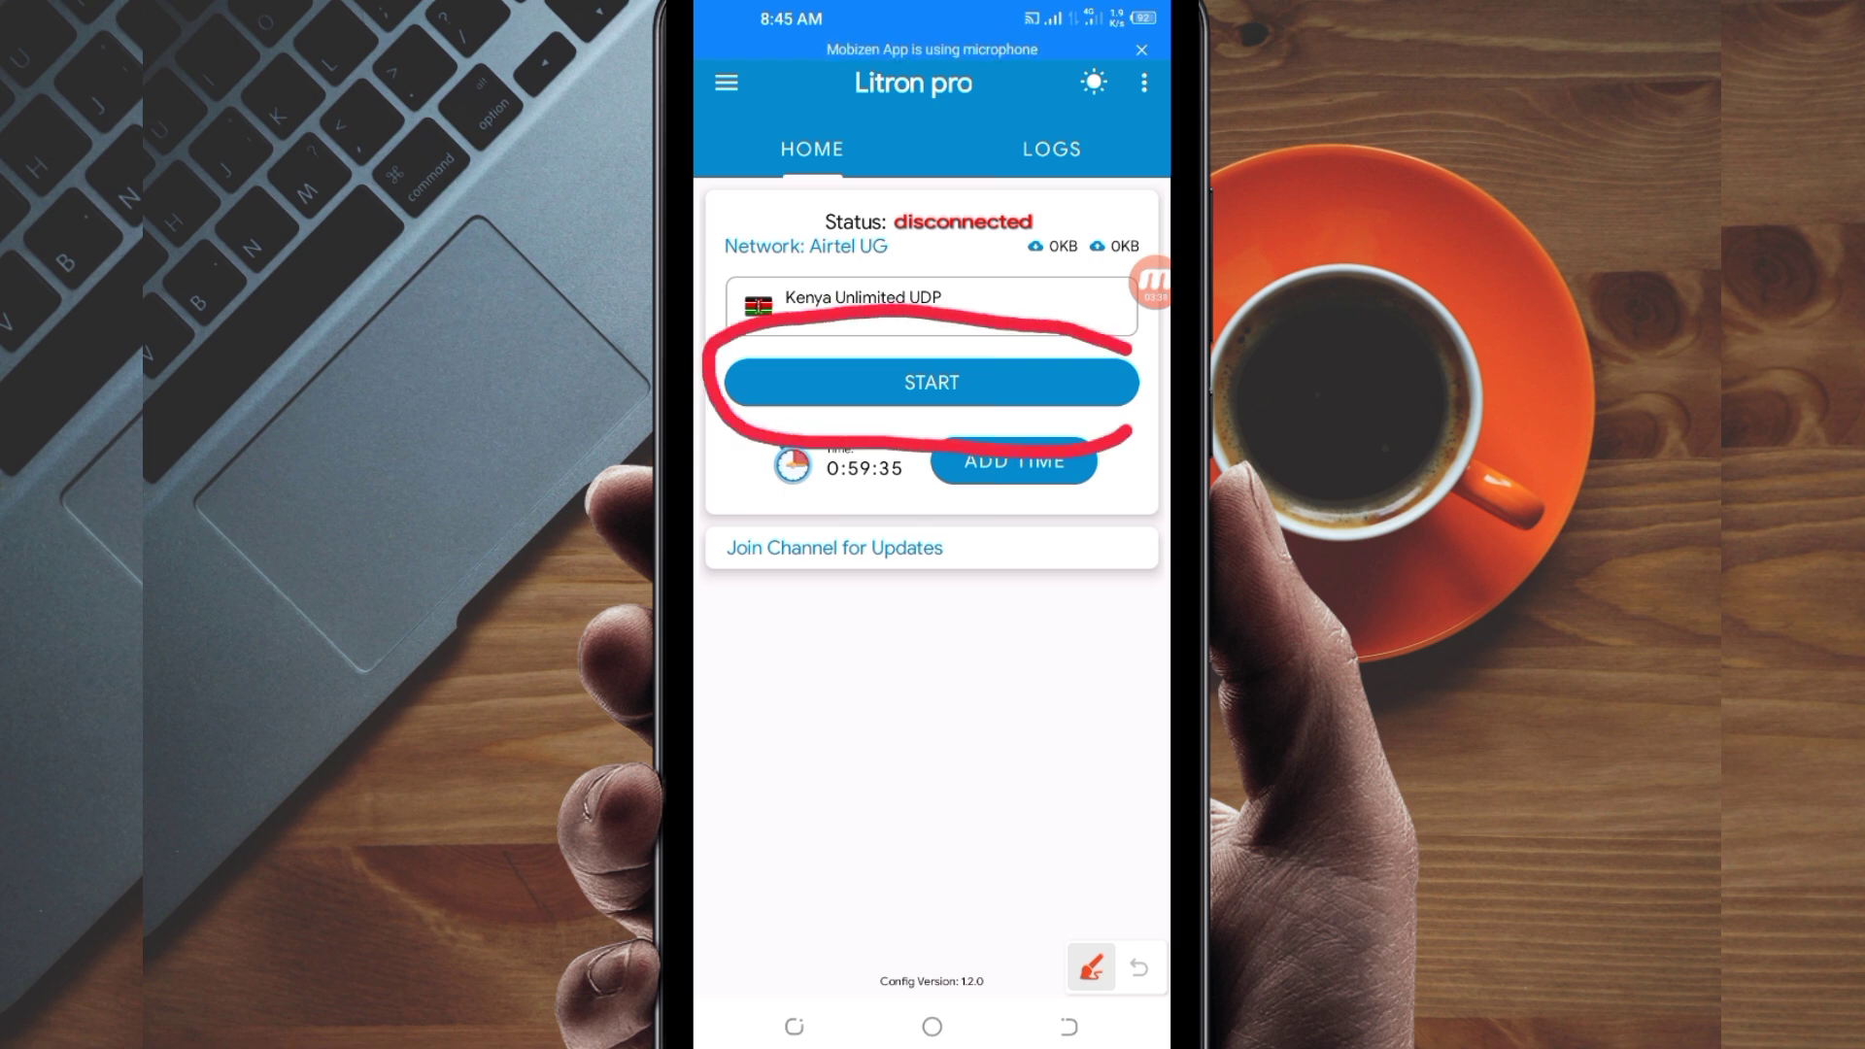
Step: Start the VPN and confirm the Connecting status on Home
{"action": "left_click_drag", "start_coordinate": [809, 714], "coordinate": [931, 512]}
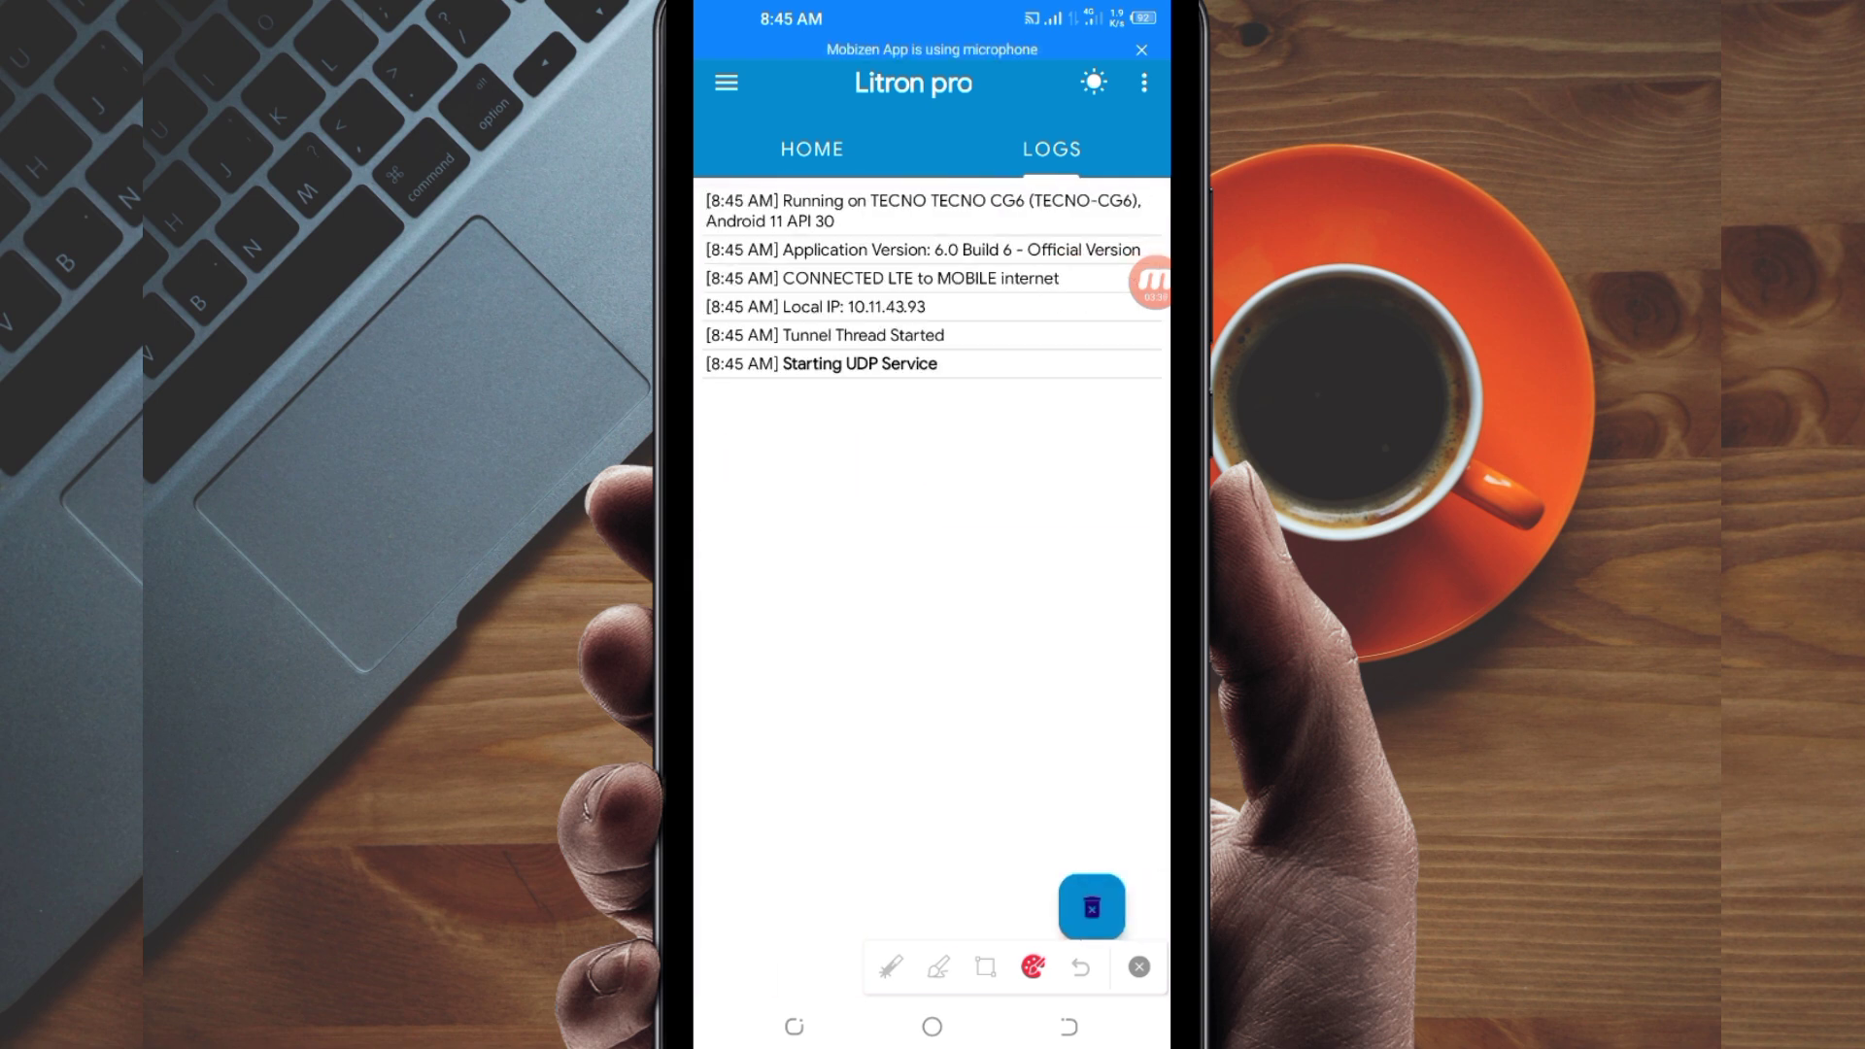
{"action": "left_click", "coordinate": [811, 148]}
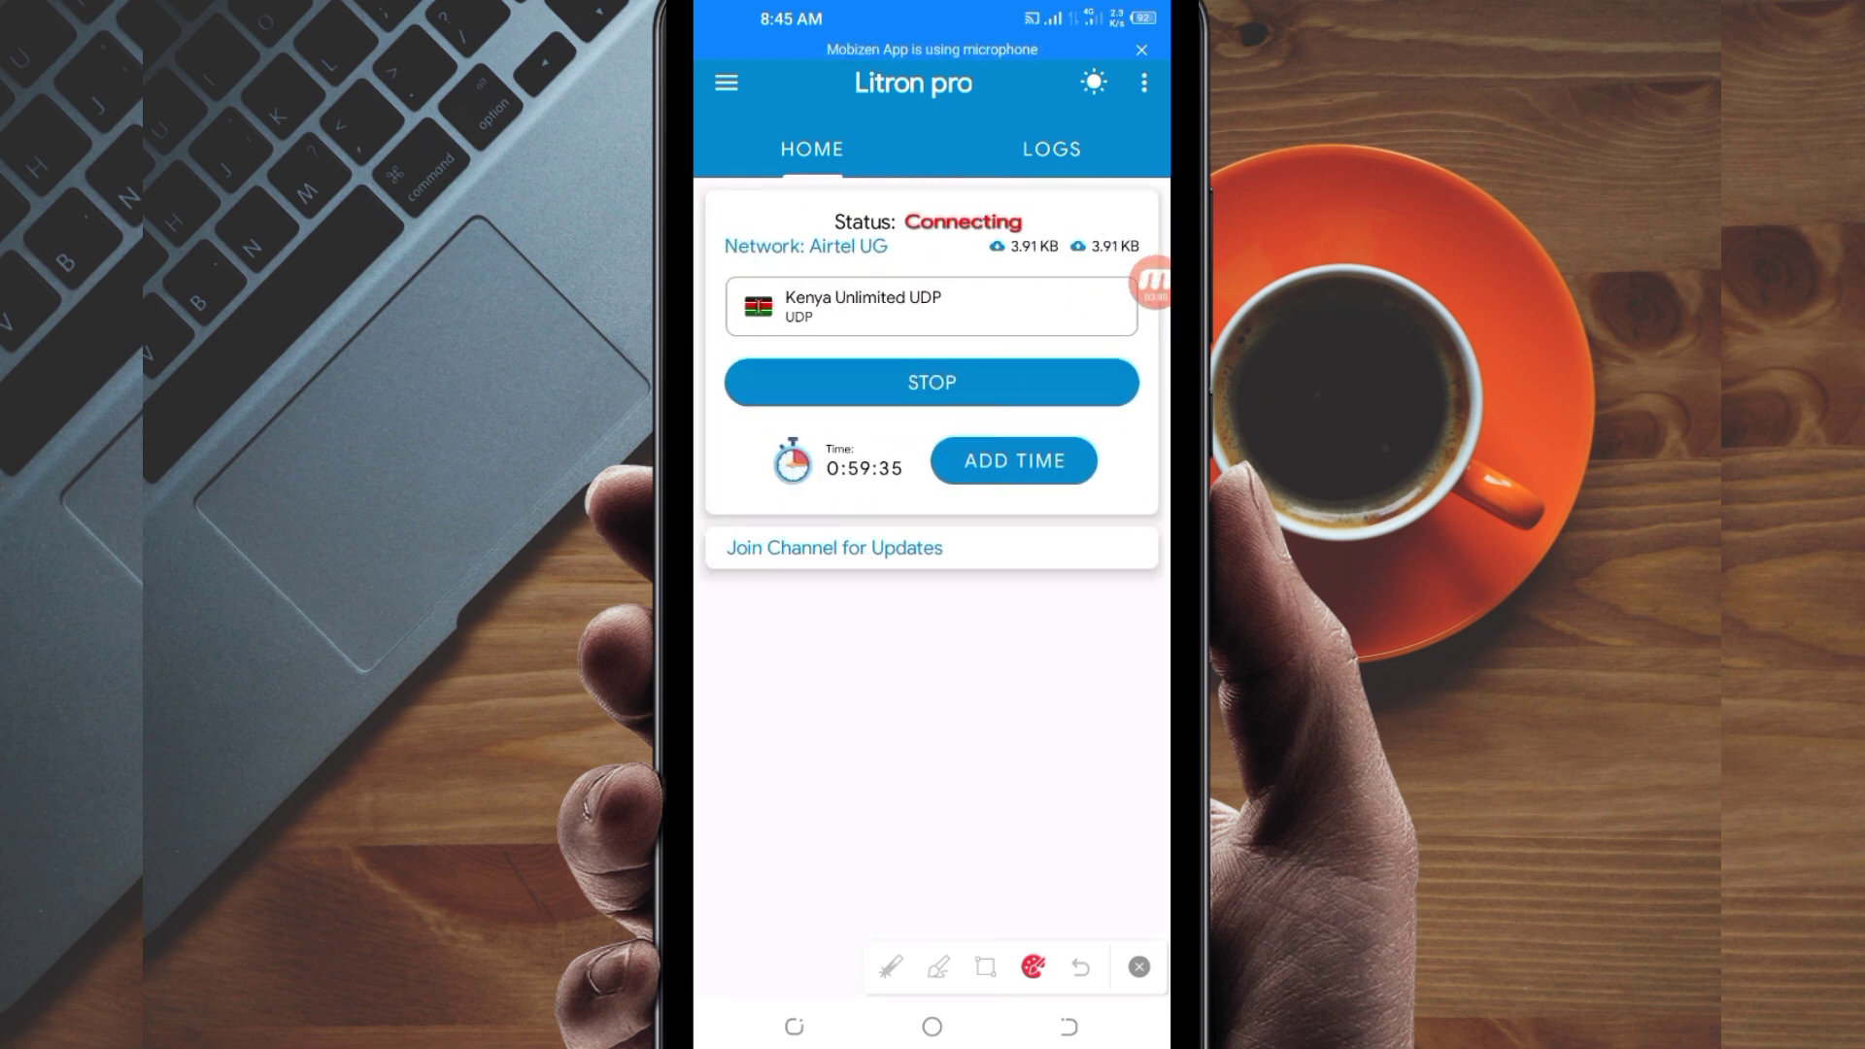